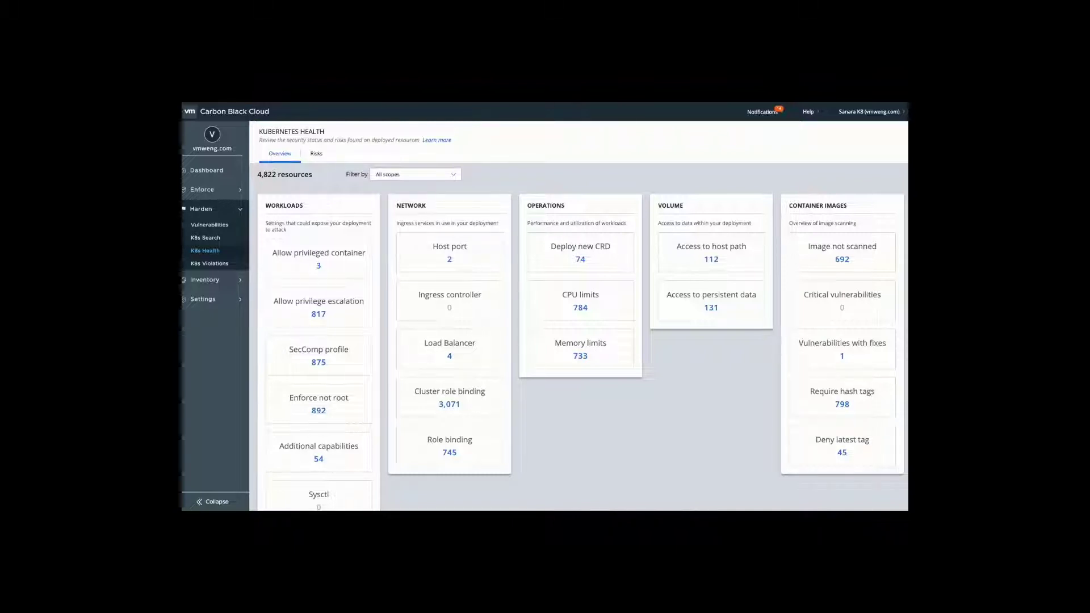
pyautogui.moveTo(665, 344)
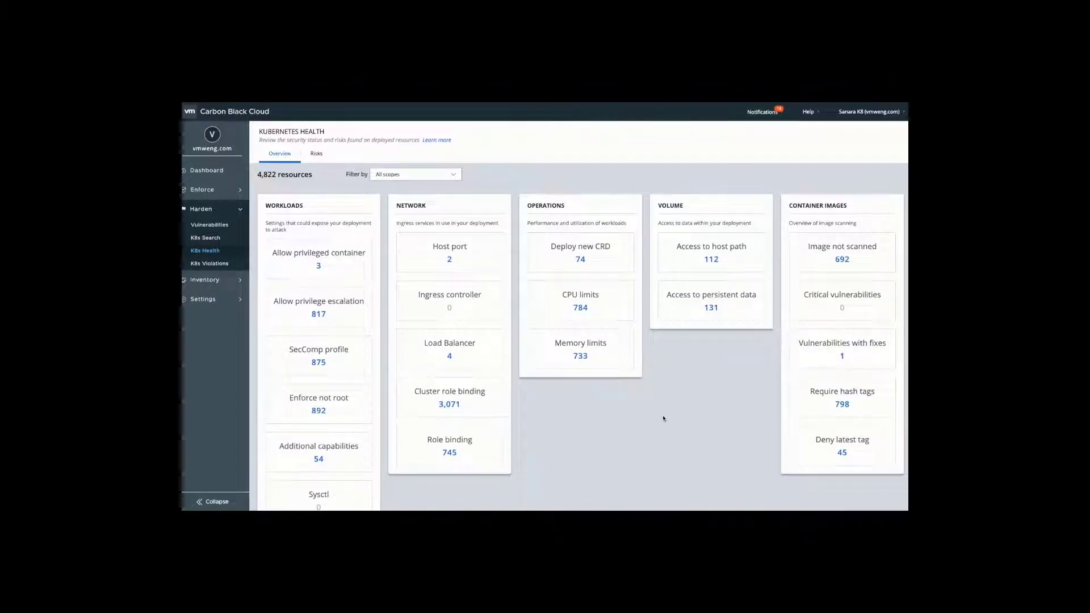
# - Open the Kubernetes Risks list and the dashboard deployment's risk details
pyautogui.scroll(-3)
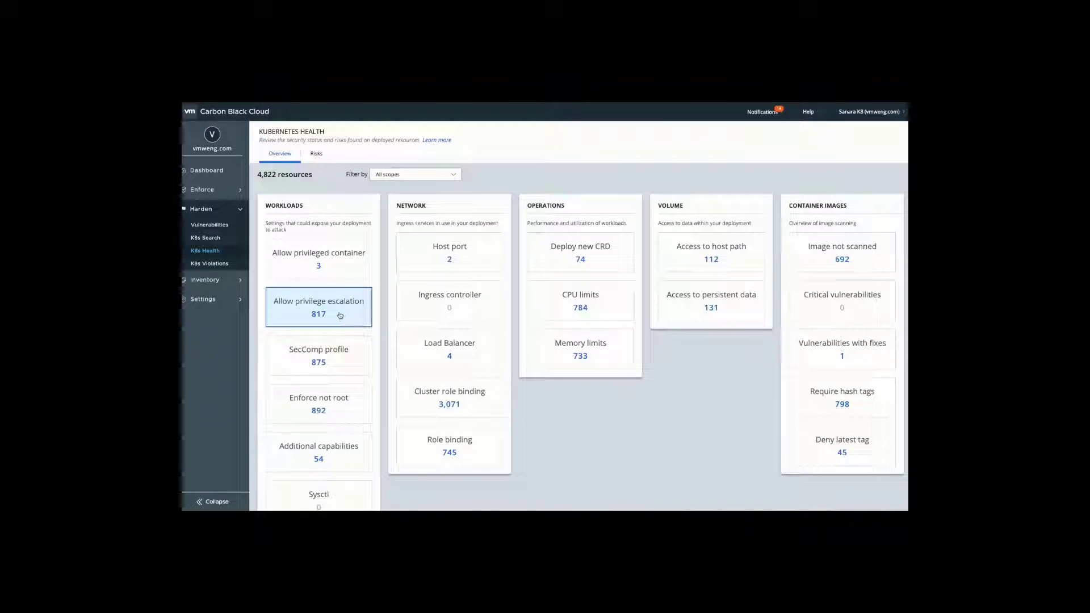
pyautogui.click(318, 307)
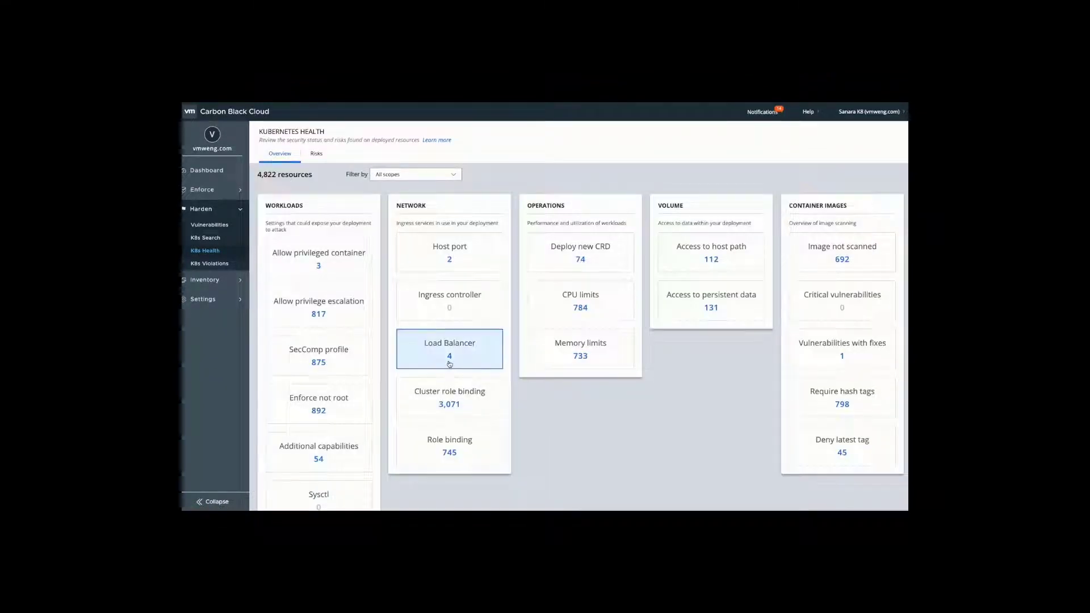
pyautogui.click(449, 349)
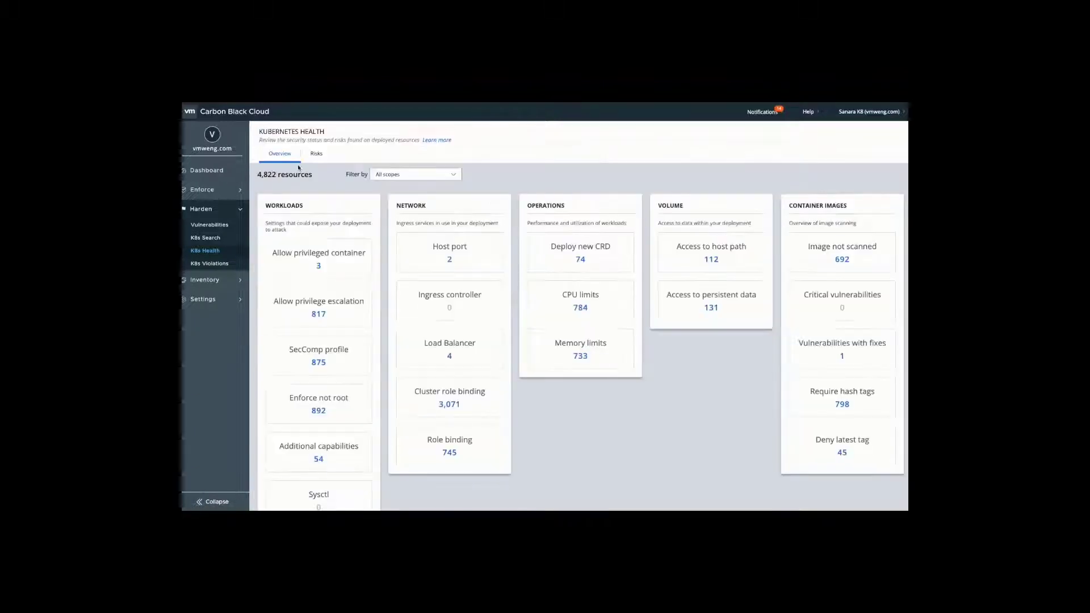
pyautogui.click(316, 154)
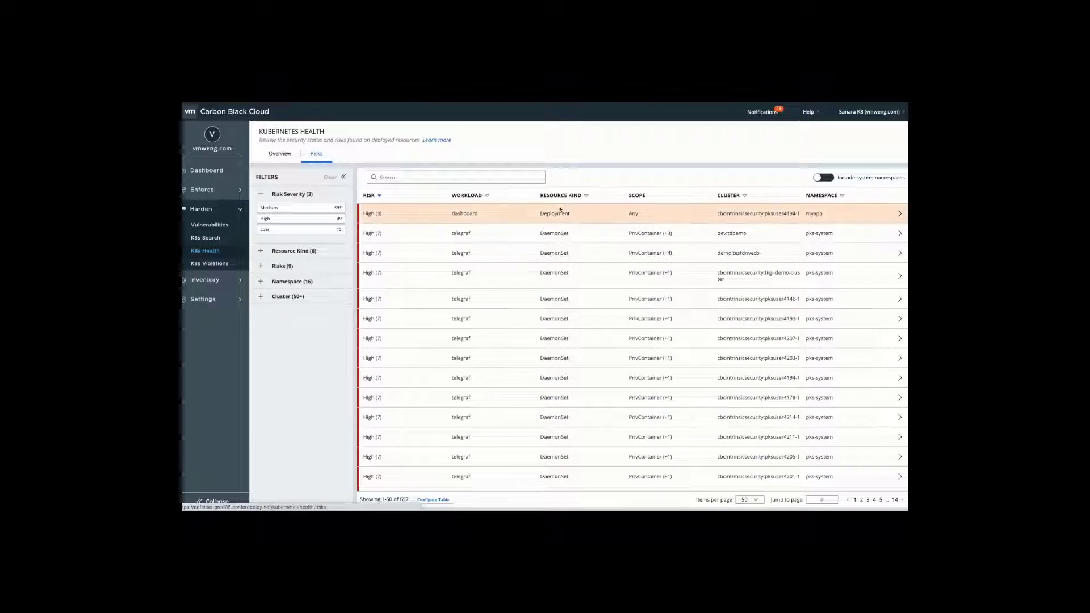
pyautogui.click(464, 213)
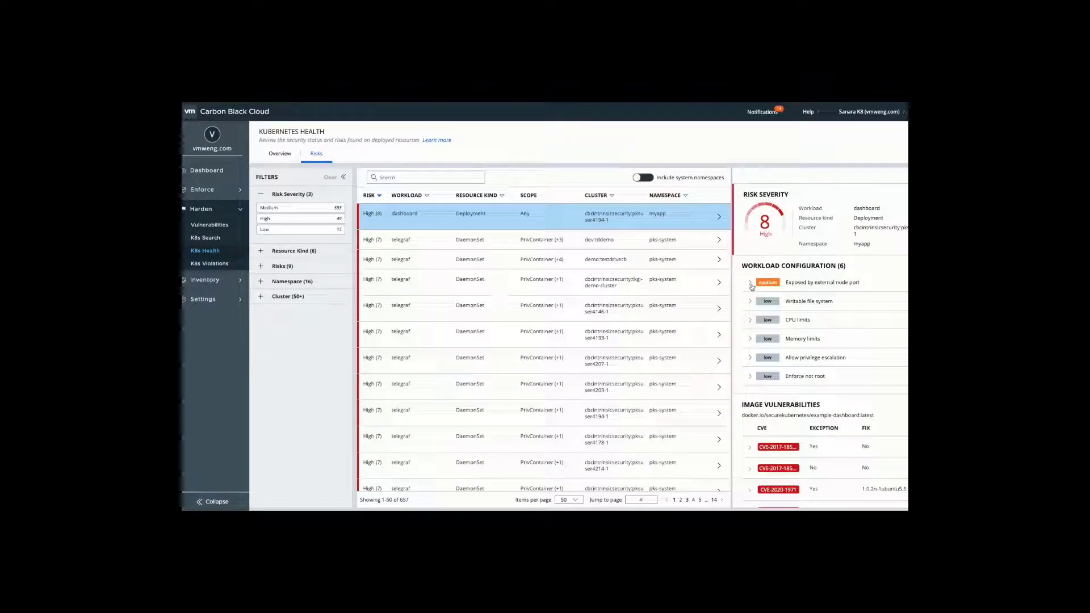
# - Expand the 'exposed by external node port' and 'Enforce not root' workload configuration findings
pyautogui.click(749, 282)
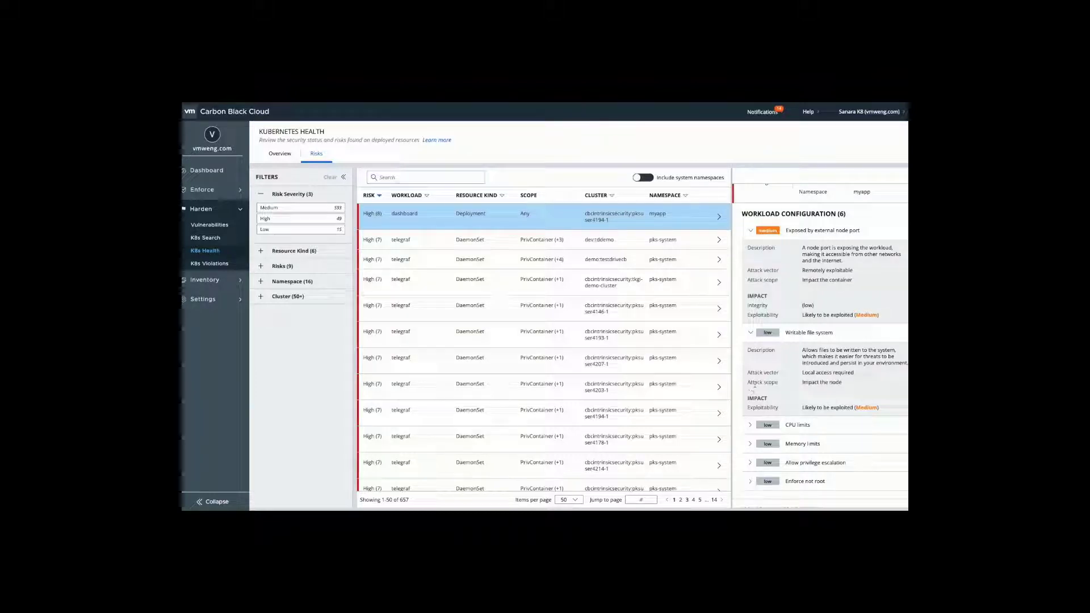
pyautogui.scroll(-3)
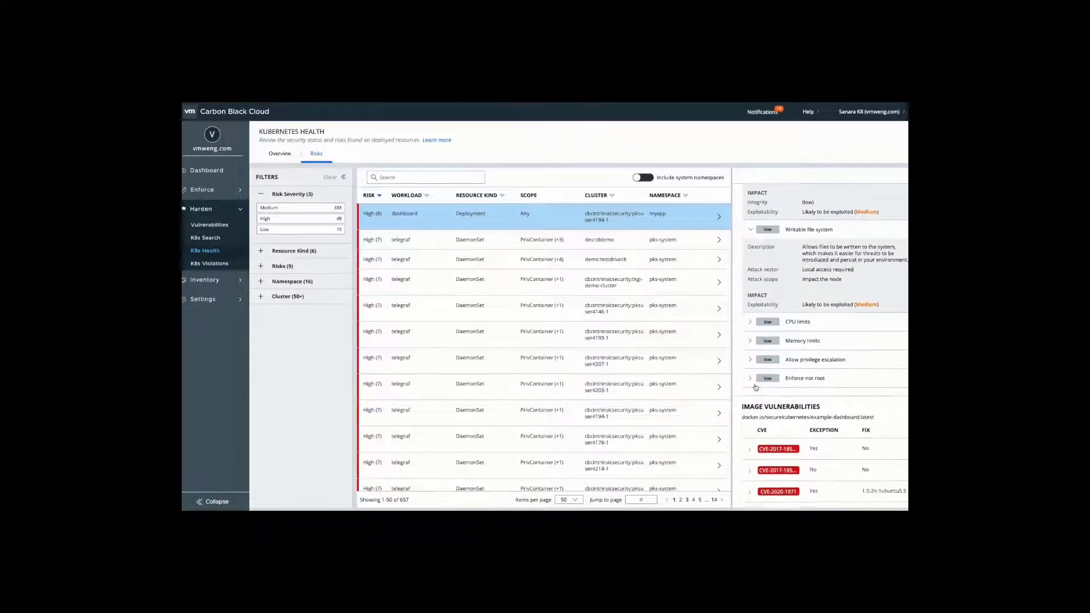
pyautogui.scroll(-3)
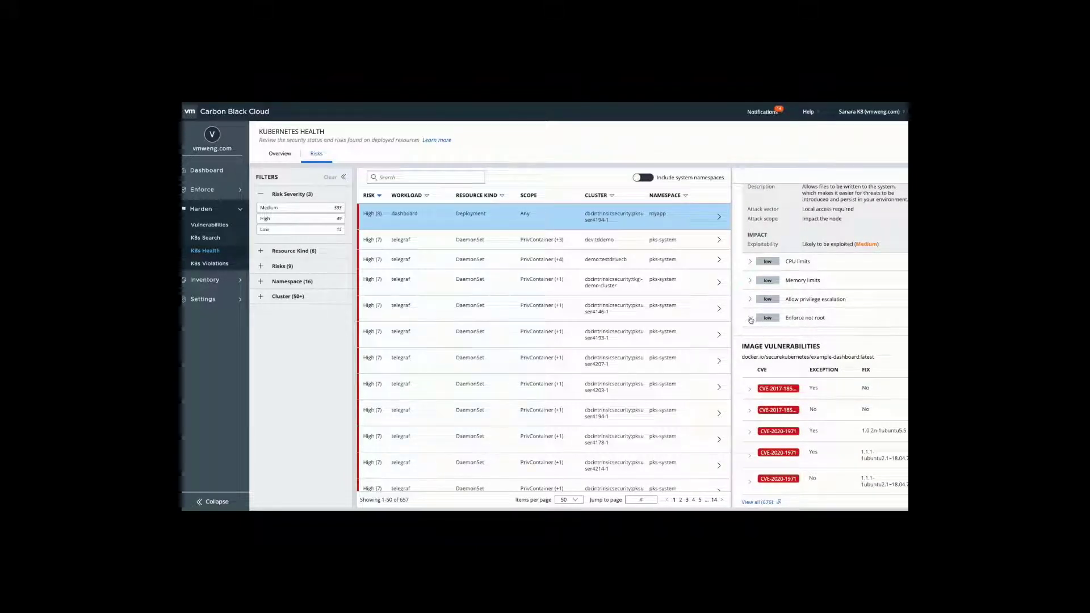
pyautogui.click(750, 318)
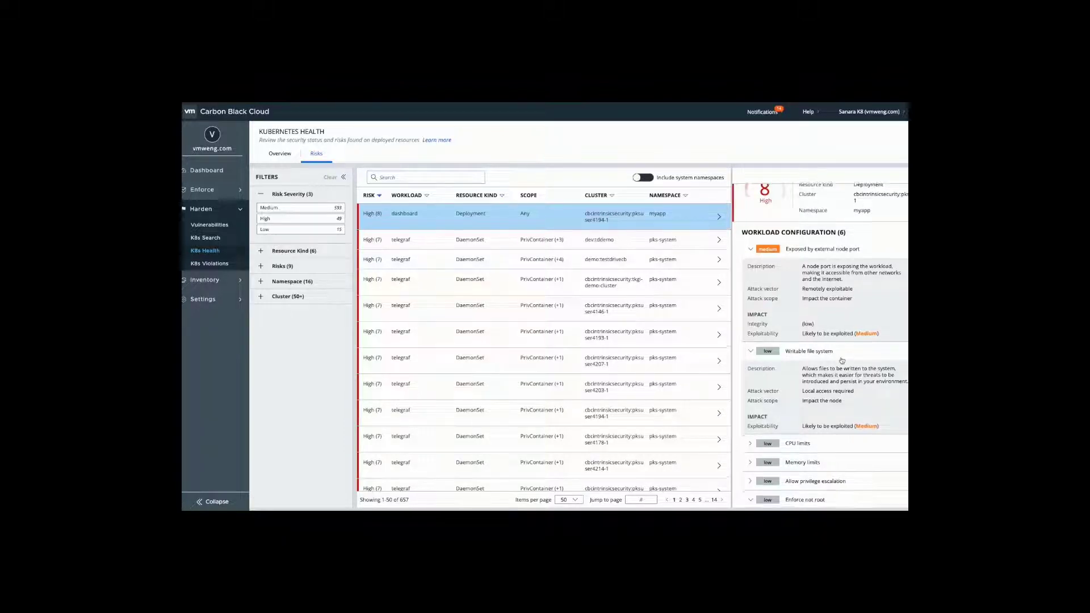
# - Scroll to the dashboard's image vulnerabilities, then reach the Container Image Repositories inventory
pyautogui.scroll(-3)
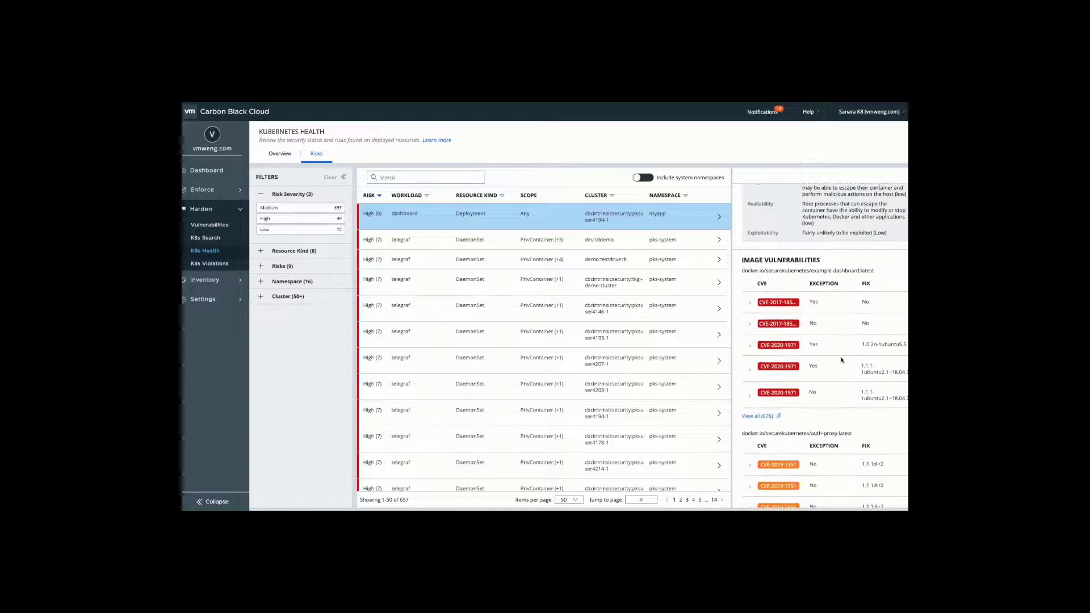
pyautogui.scroll(-3)
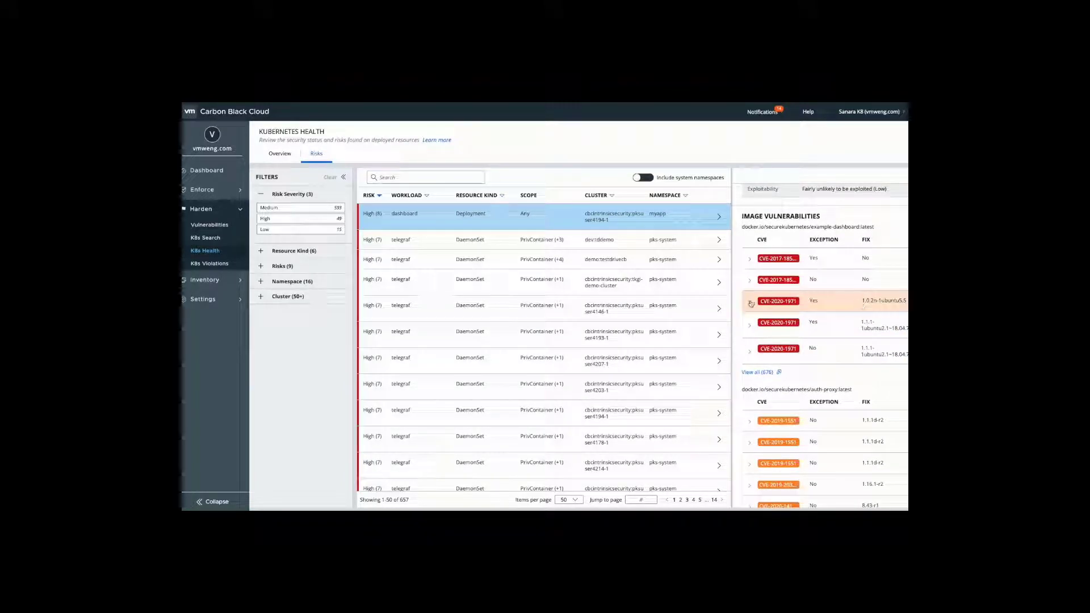
pyautogui.click(750, 303)
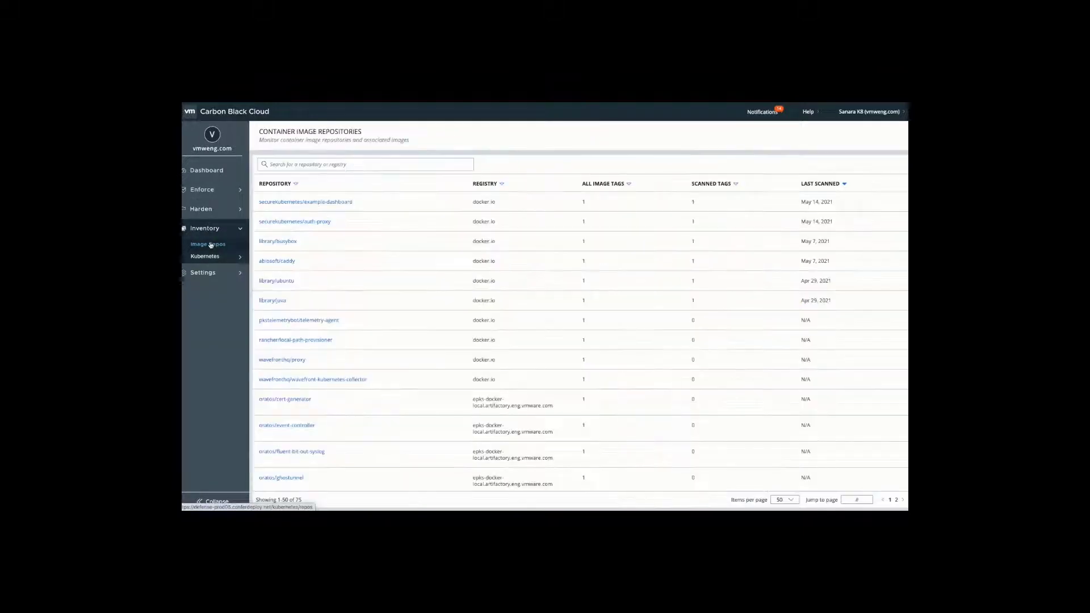
# - Open the securekubernetes/example-dashboard repository and view the workloads running its image
pyautogui.click(304, 201)
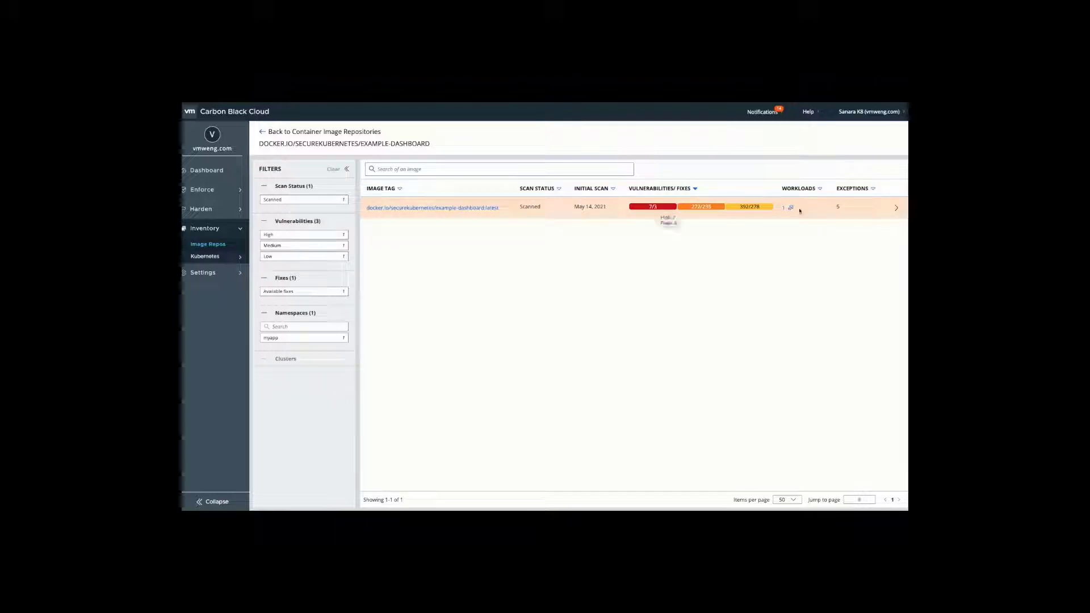
pyautogui.click(433, 207)
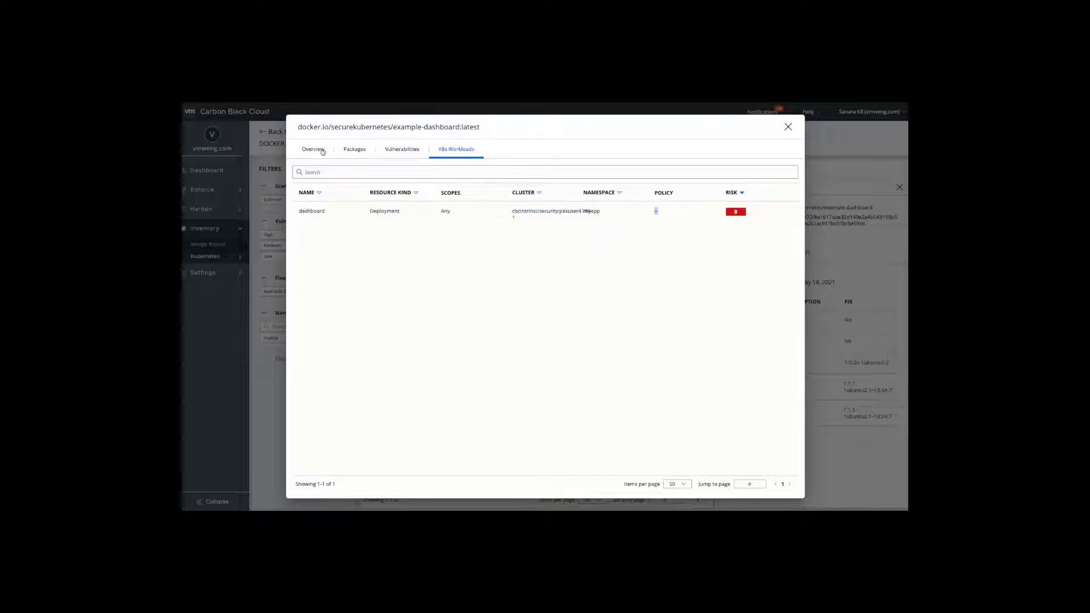
# - Review the example-dashboard image's Overview, Vulnerabilities and K8s Workloads tabs
pyautogui.click(313, 149)
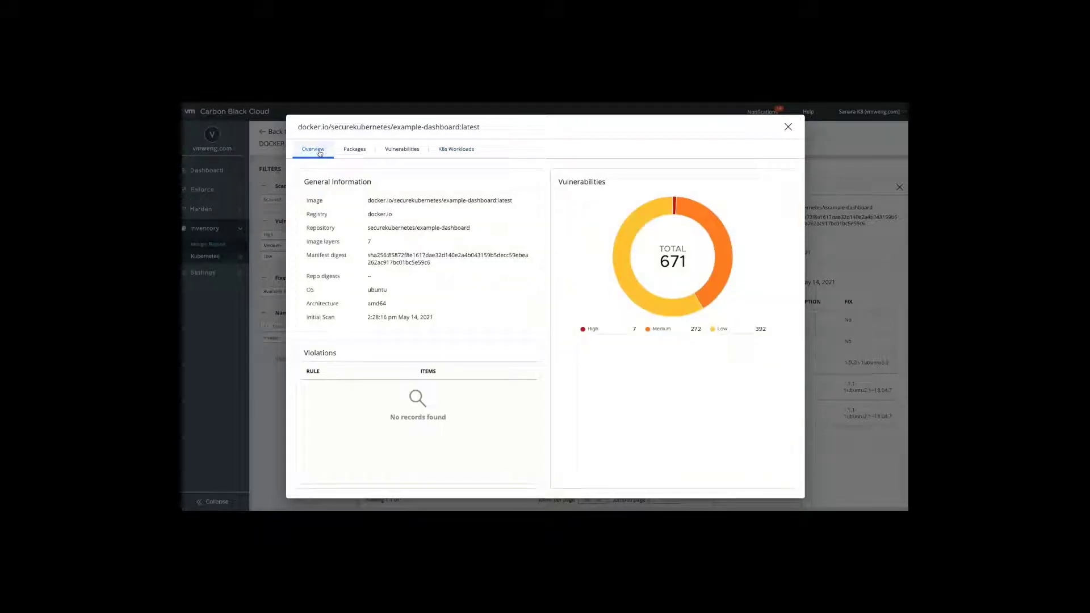
pyautogui.moveTo(387, 176)
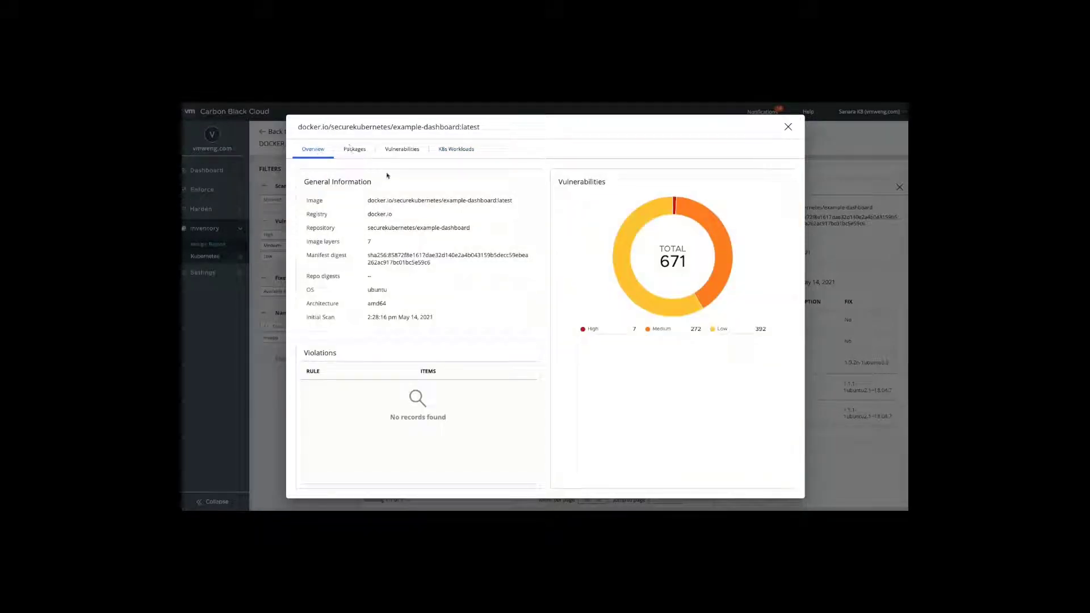
pyautogui.click(401, 148)
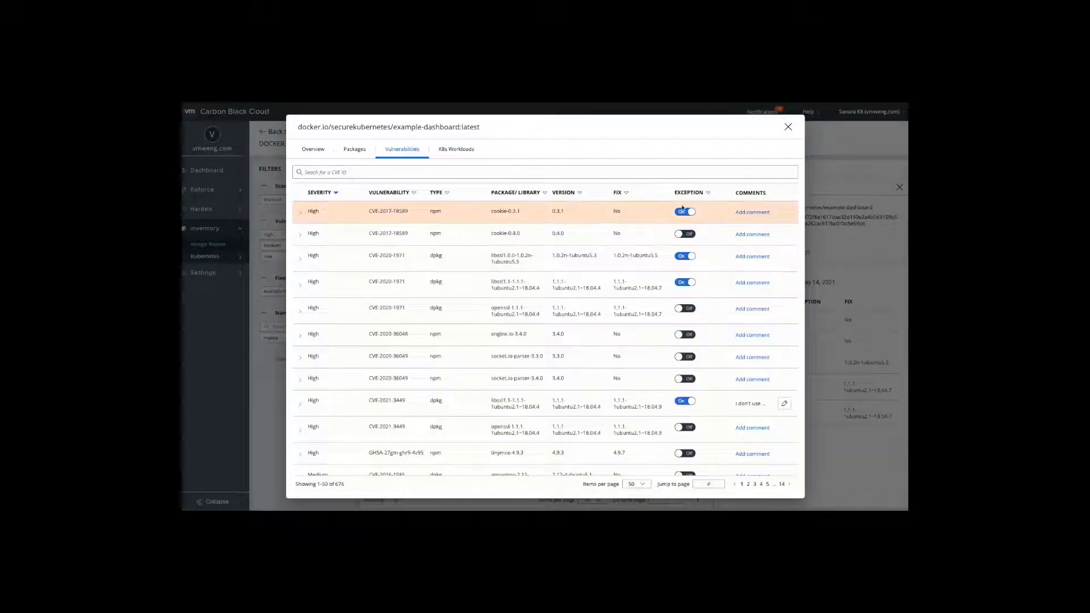
pyautogui.click(456, 149)
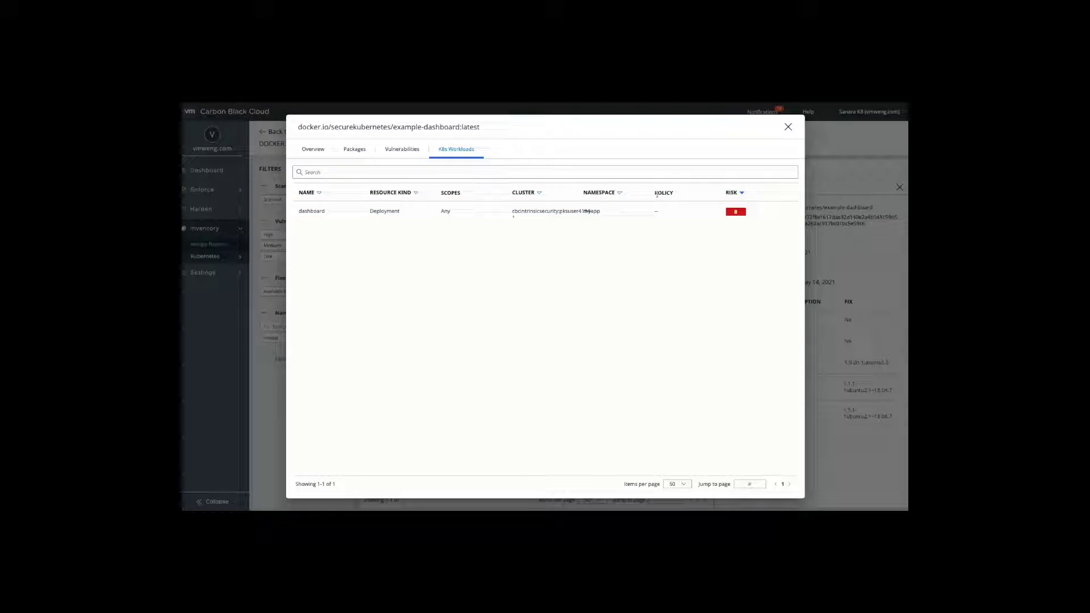
pyautogui.moveTo(711, 217)
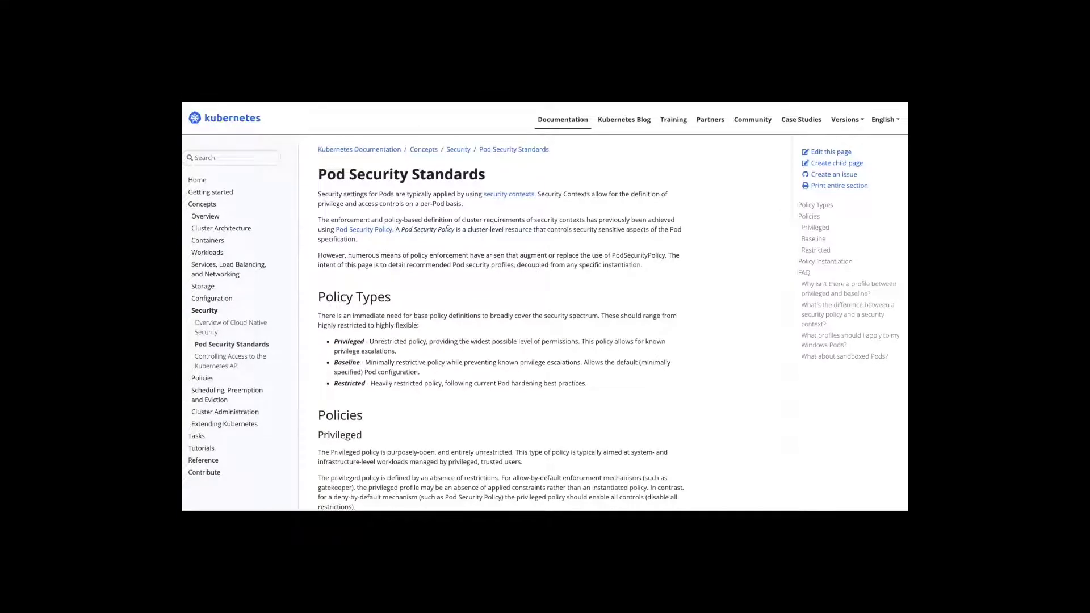
# - Scroll the Pod Security Standards page and highlight the Restricted policy description
pyautogui.tripleClick(401, 174)
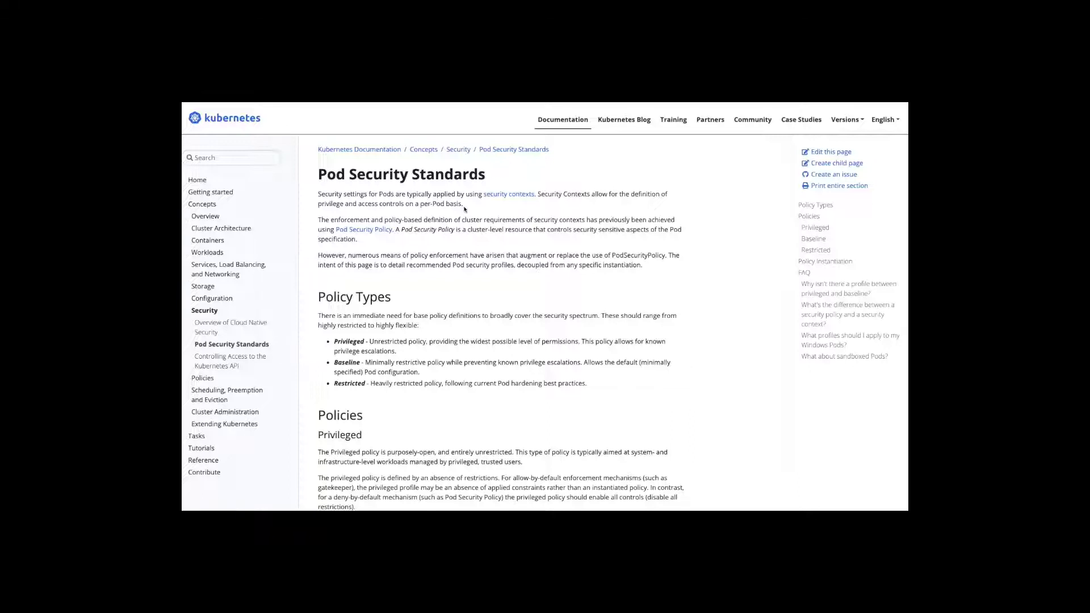
pyautogui.scroll(-3)
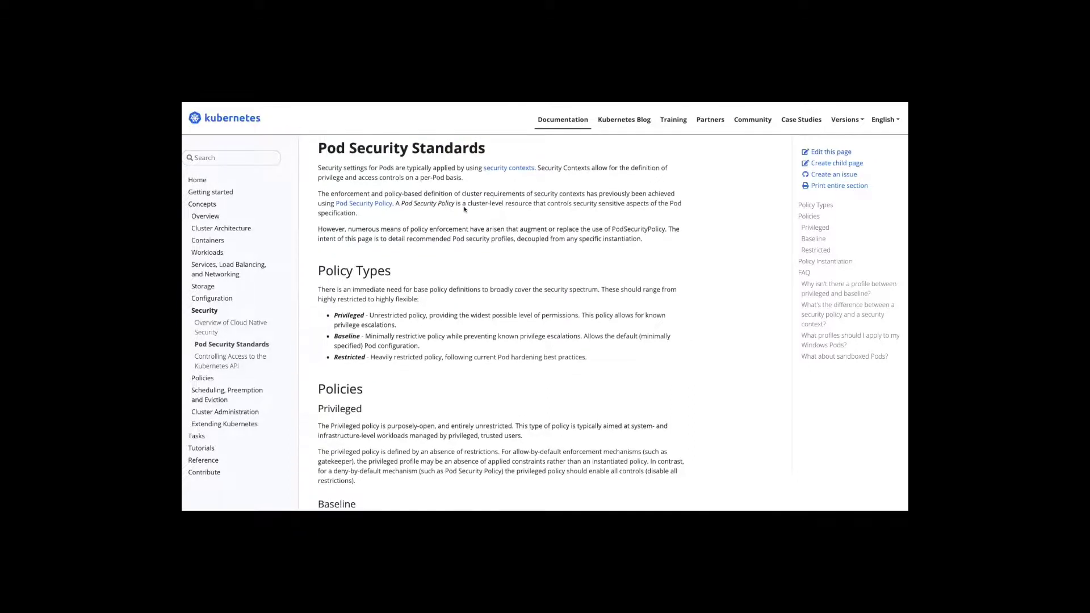
pyautogui.scroll(-3)
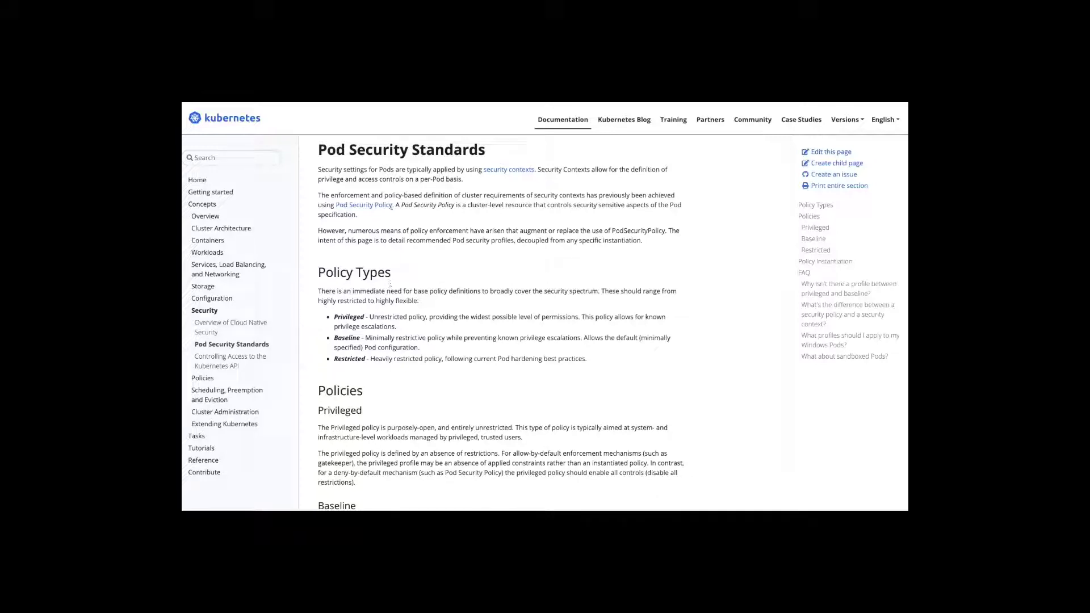
pyautogui.moveTo(433, 309)
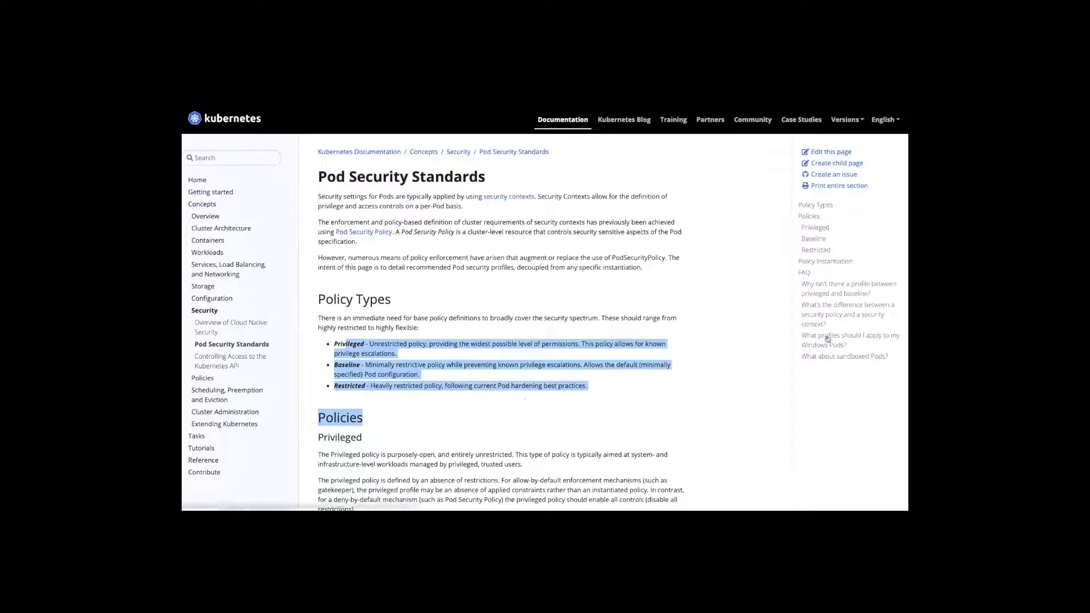
pyautogui.moveTo(746, 391)
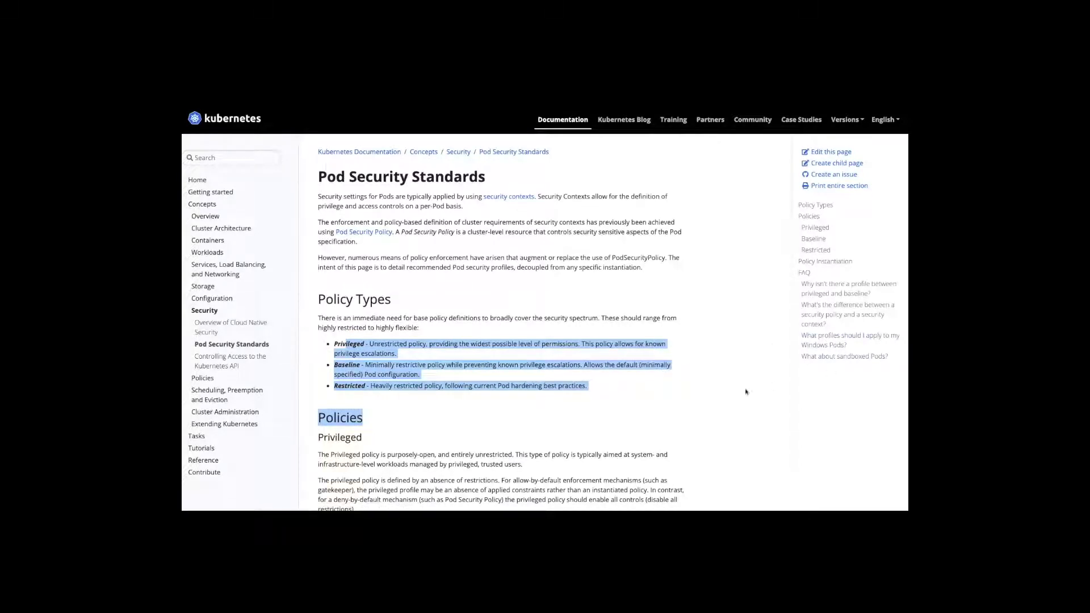
pyautogui.click(746, 391)
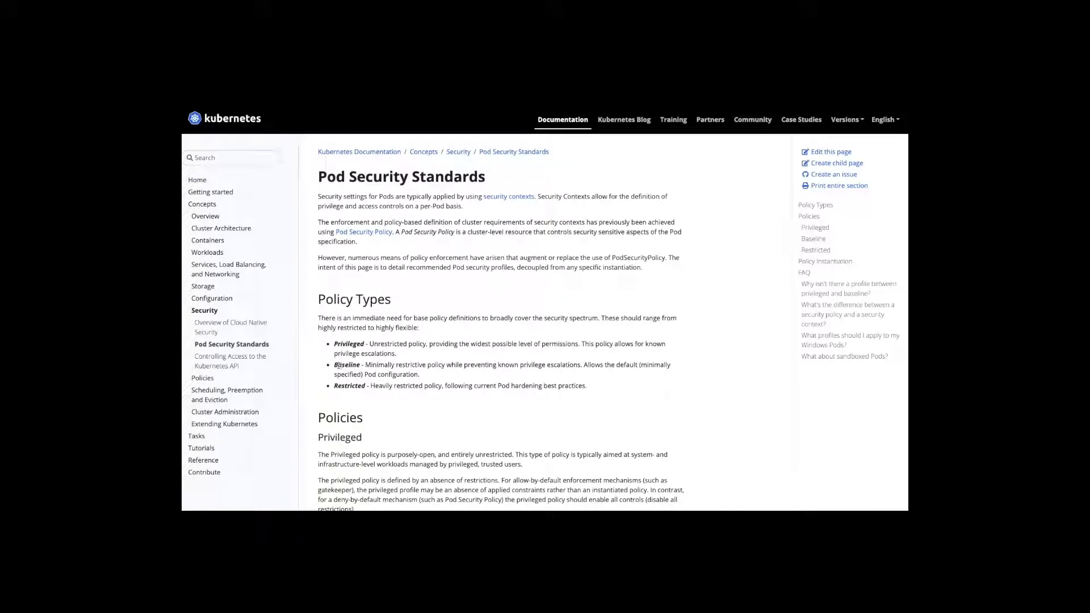
pyautogui.moveTo(335, 365); pyautogui.dragTo(420, 374)
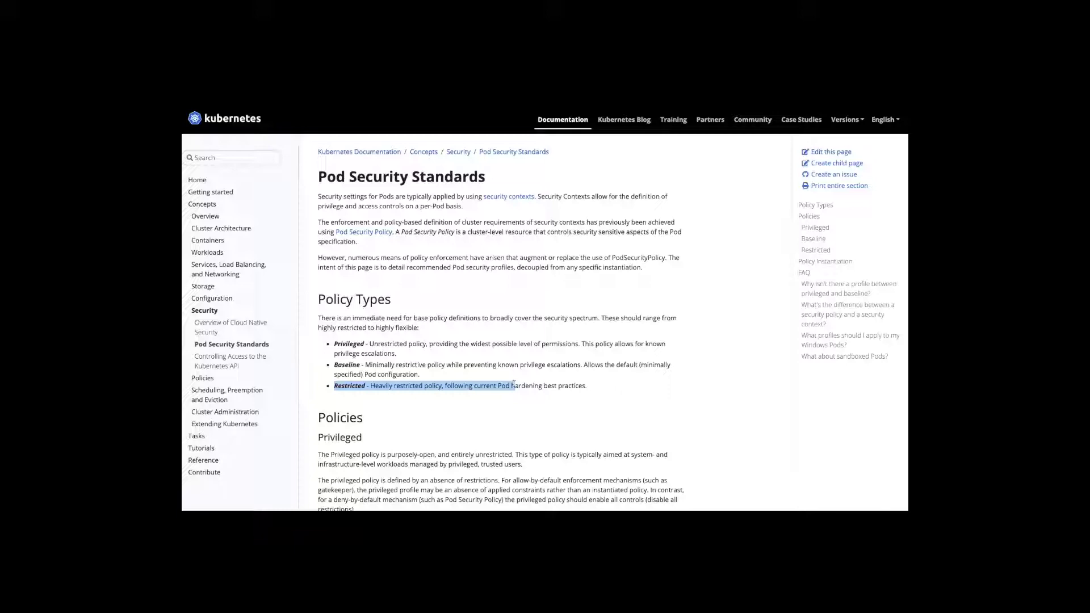
# - Scroll the Pod Security Standards page and highlight the Baseline and Restricted descriptions
pyautogui.scroll(-3)
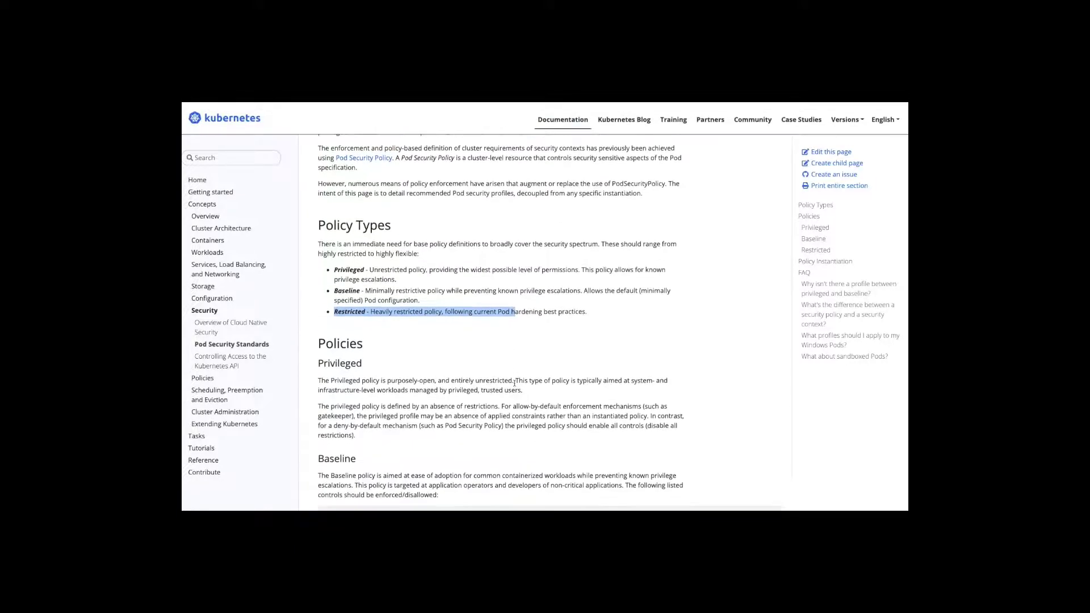
pyautogui.scroll(-3)
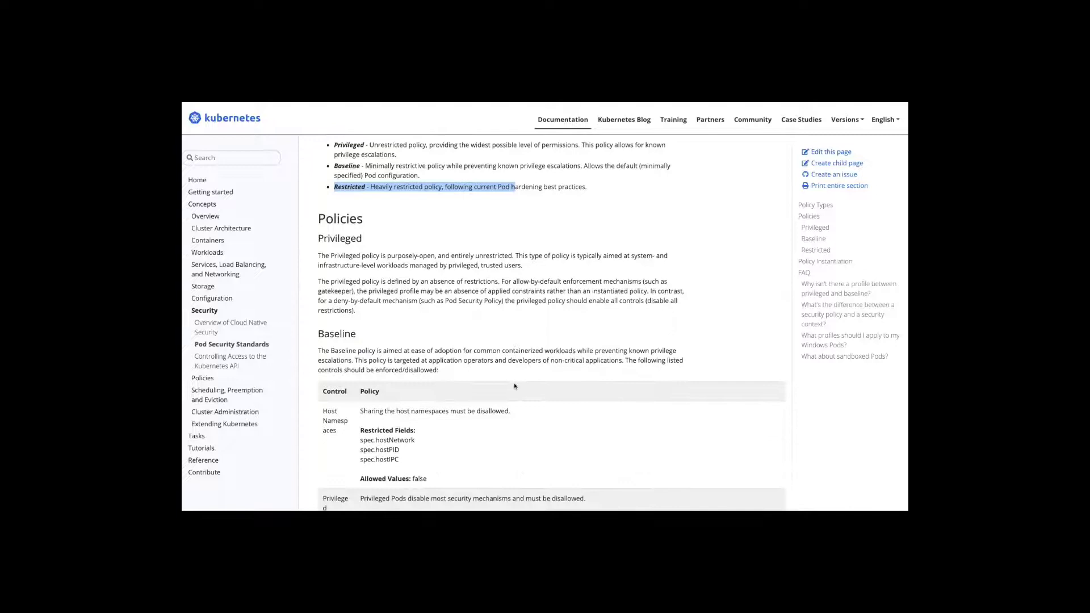
pyautogui.scroll(-3)
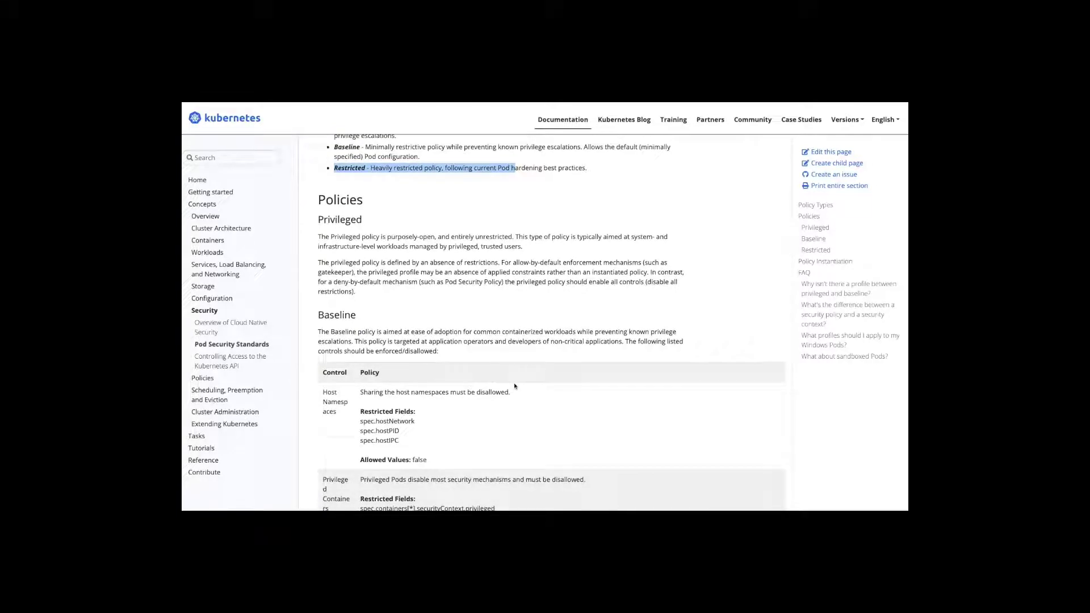
pyautogui.scroll(-3)
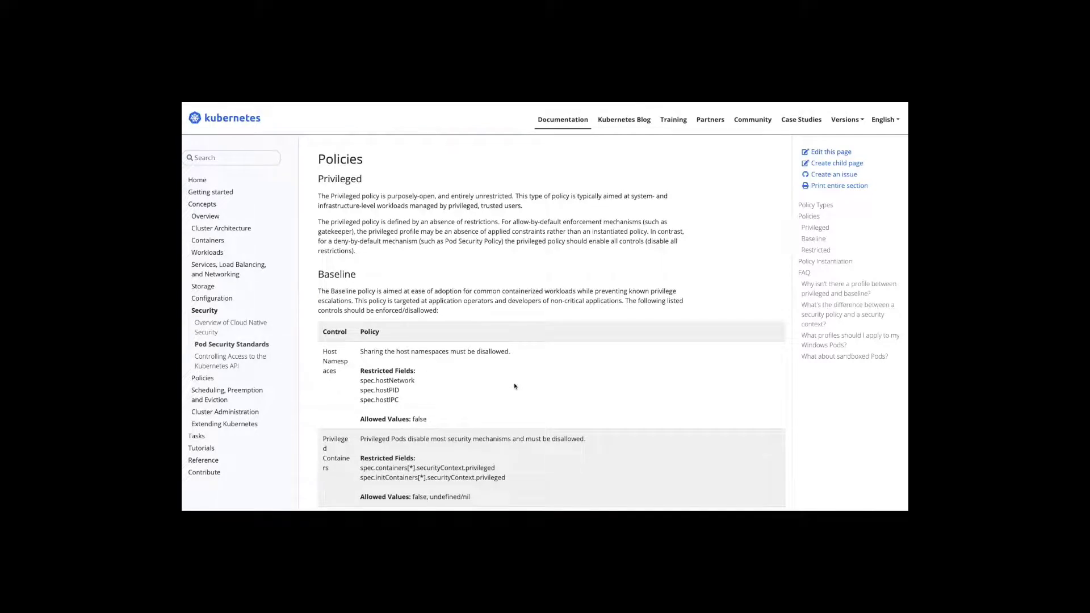
pyautogui.scroll(-3)
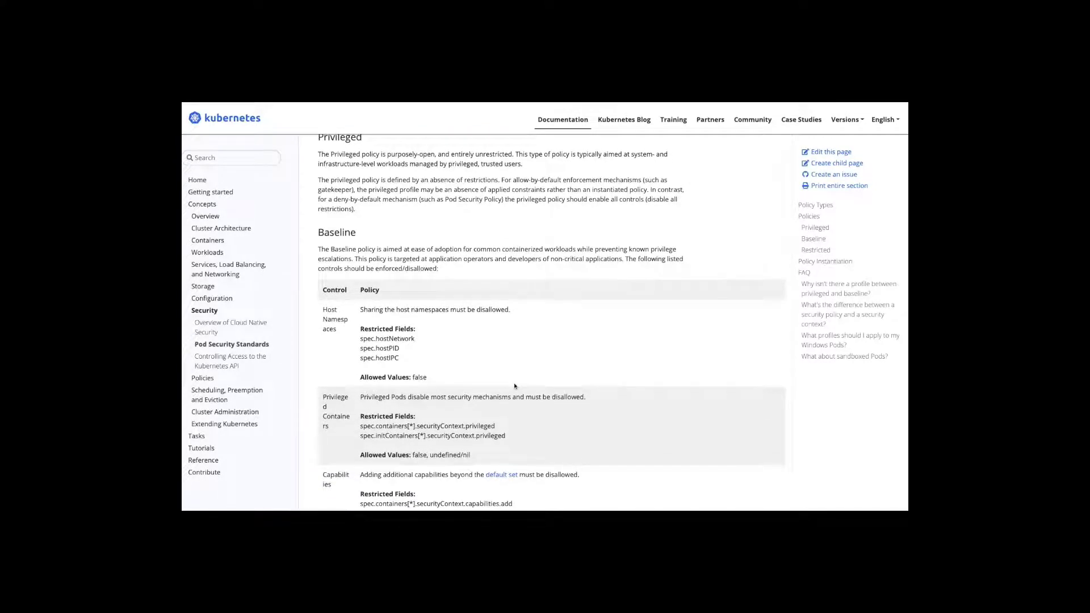
pyautogui.scroll(-3)
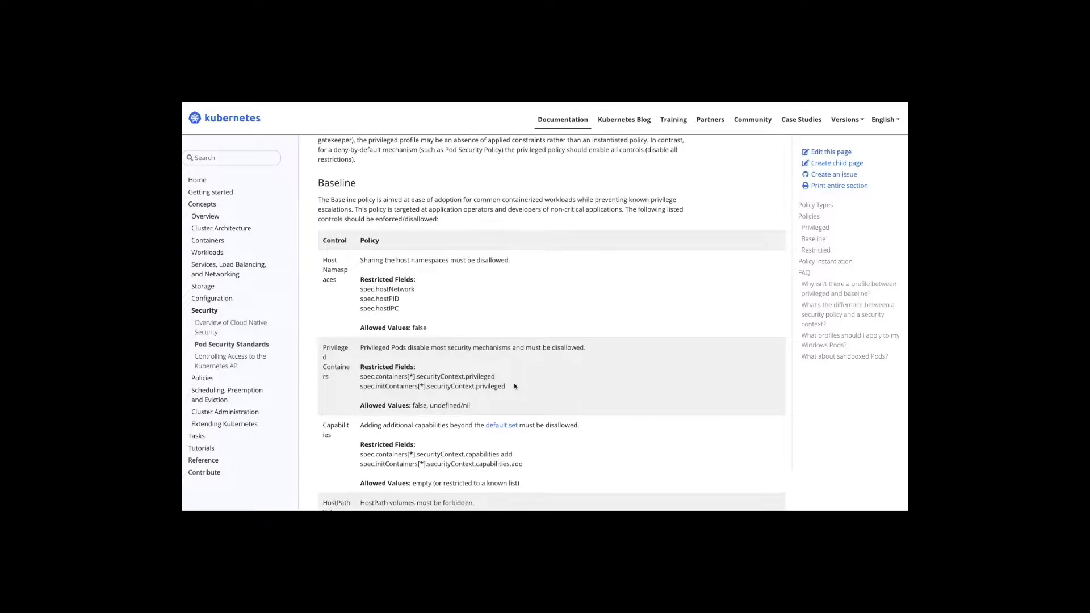
pyautogui.scroll(-3)
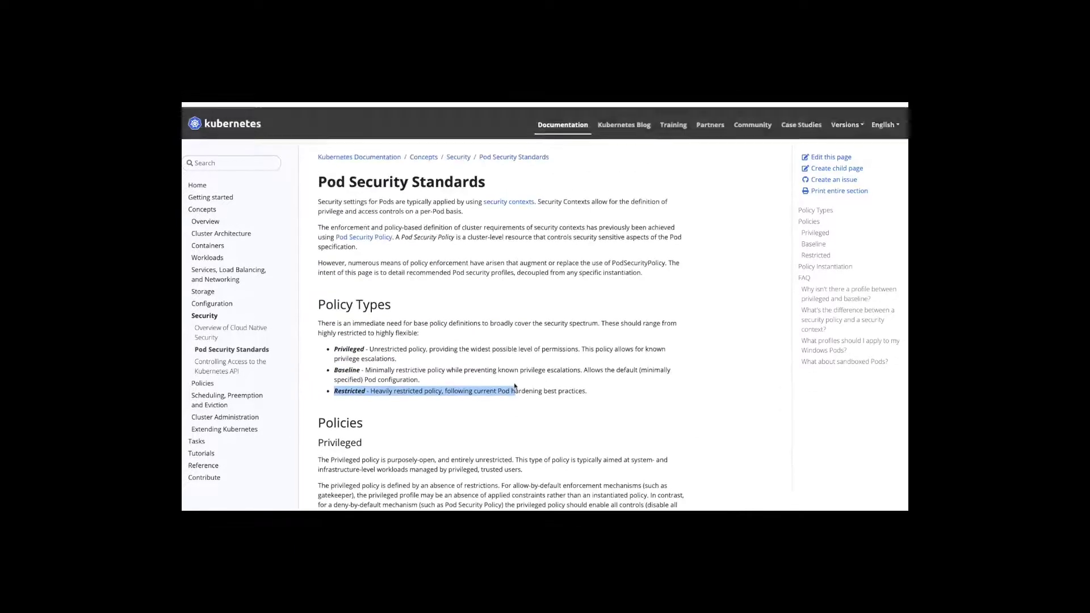
pyautogui.scroll(-3)
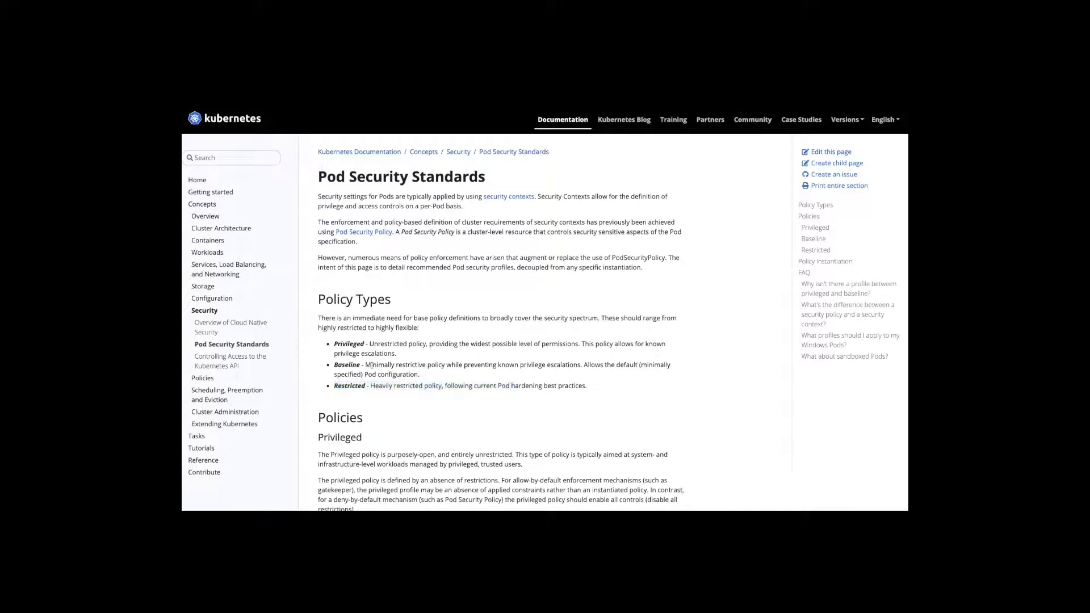
pyautogui.moveTo(335, 364); pyautogui.dragTo(461, 385)
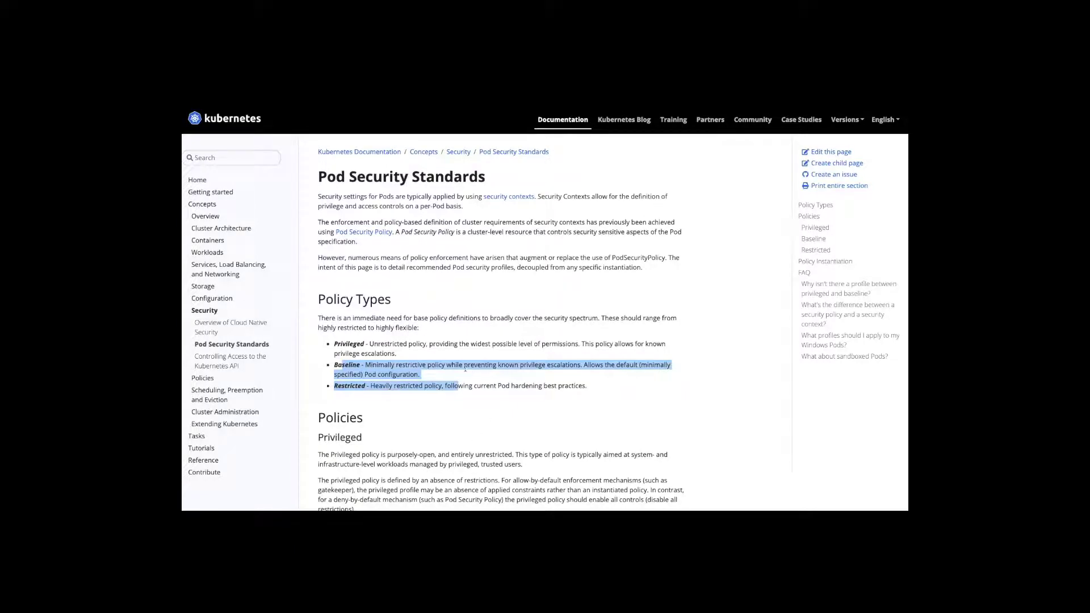
# - Finish reading, then open Carbon Black Cloud's Kubernetes Policies list under Harden
pyautogui.scroll(-3)
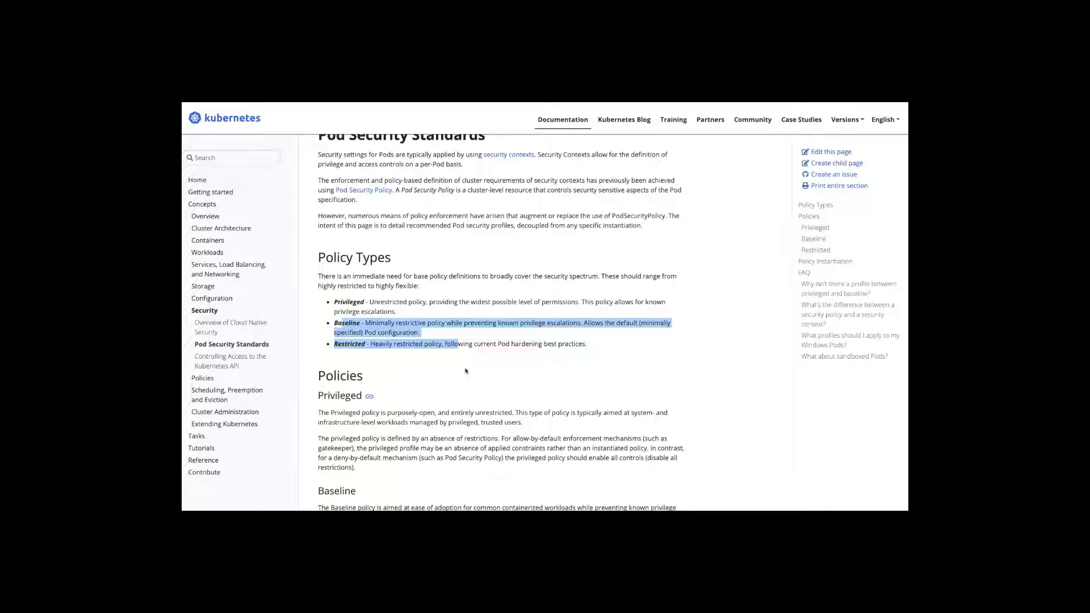
pyautogui.scroll(-3)
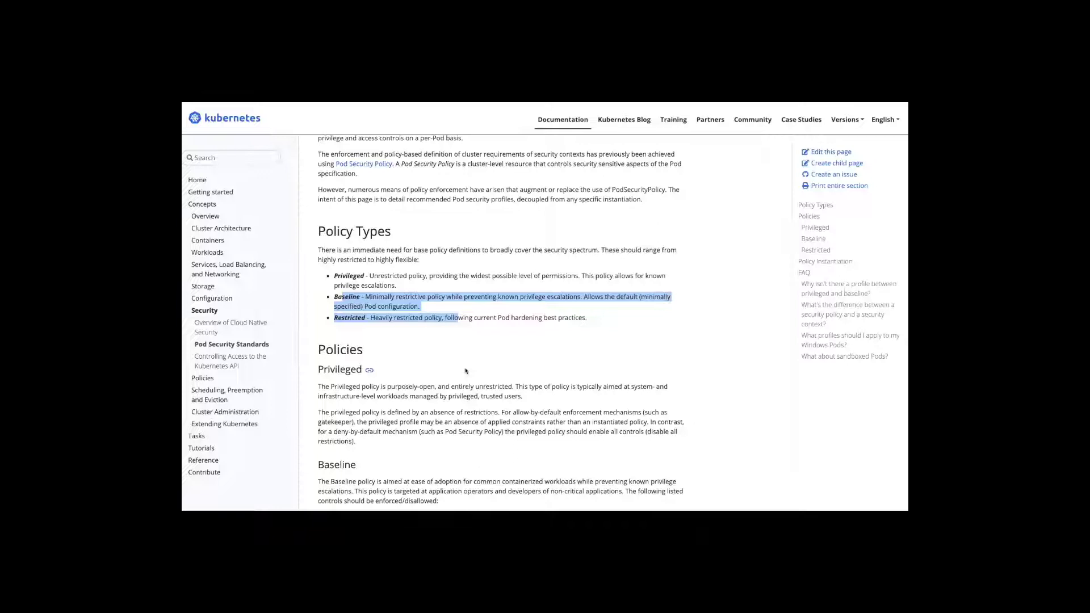
pyautogui.scroll(-3)
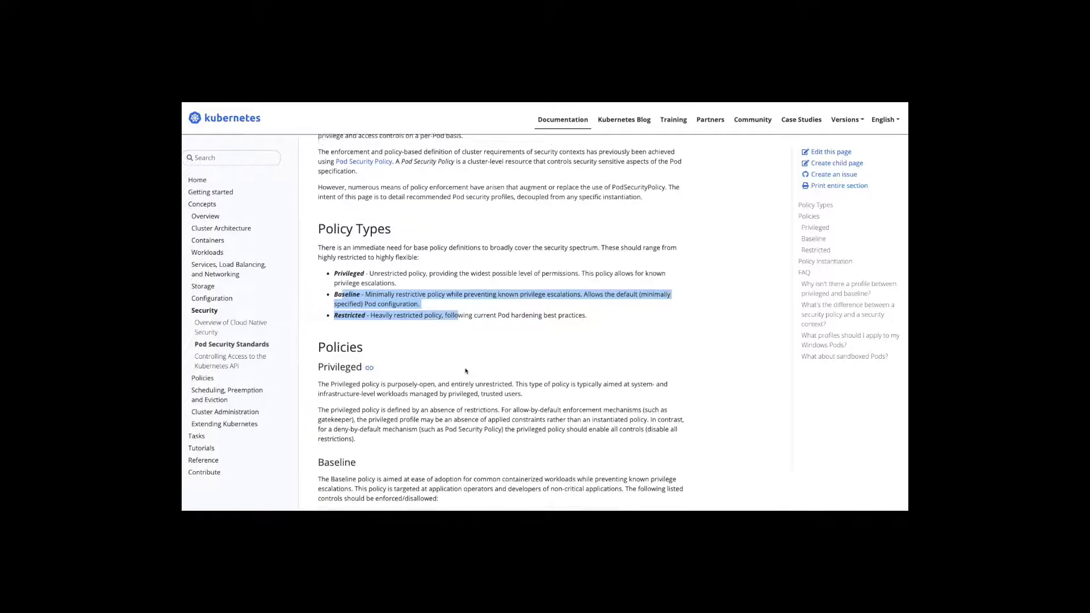
pyautogui.scroll(-3)
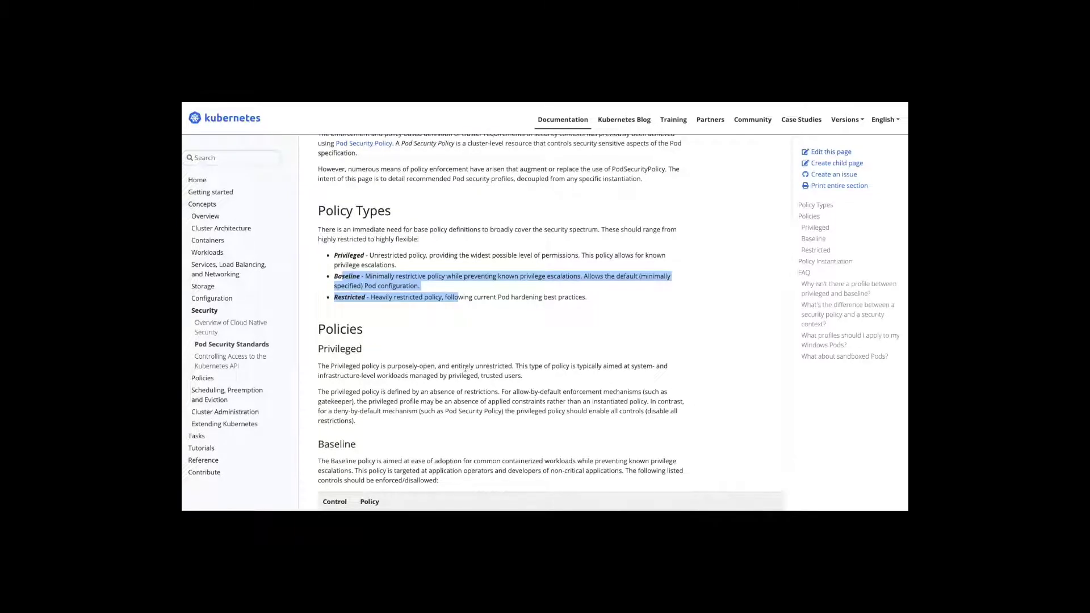
pyautogui.scroll(-3)
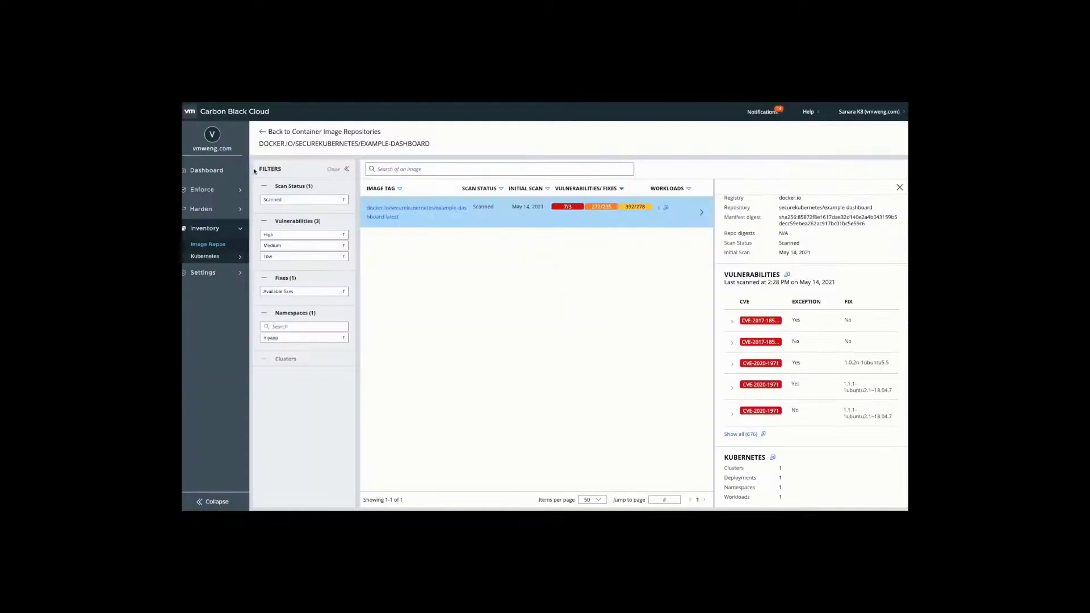
pyautogui.click(201, 208)
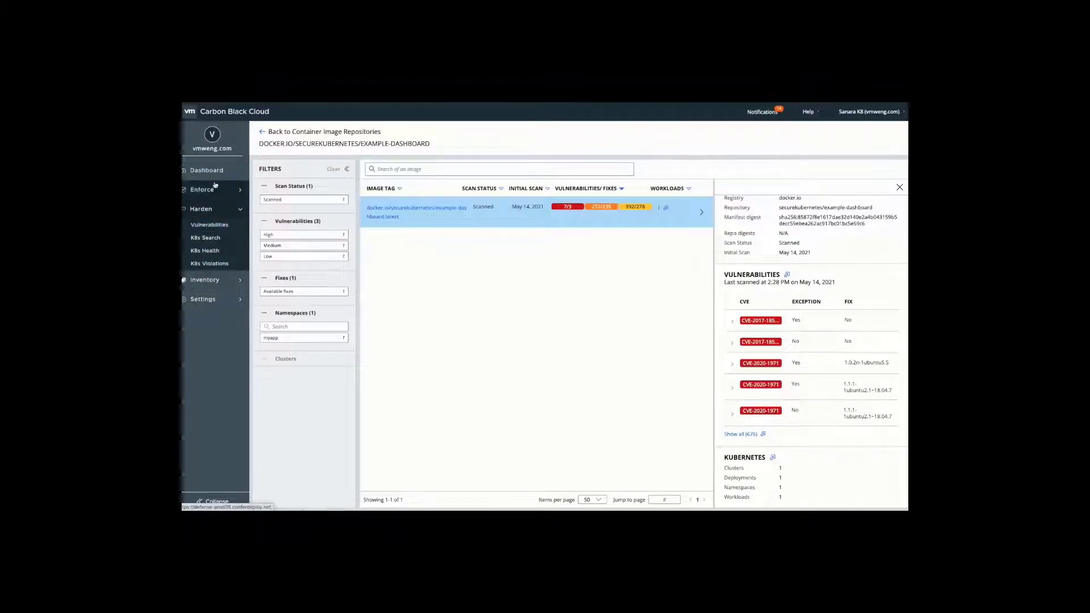
pyautogui.click(202, 189)
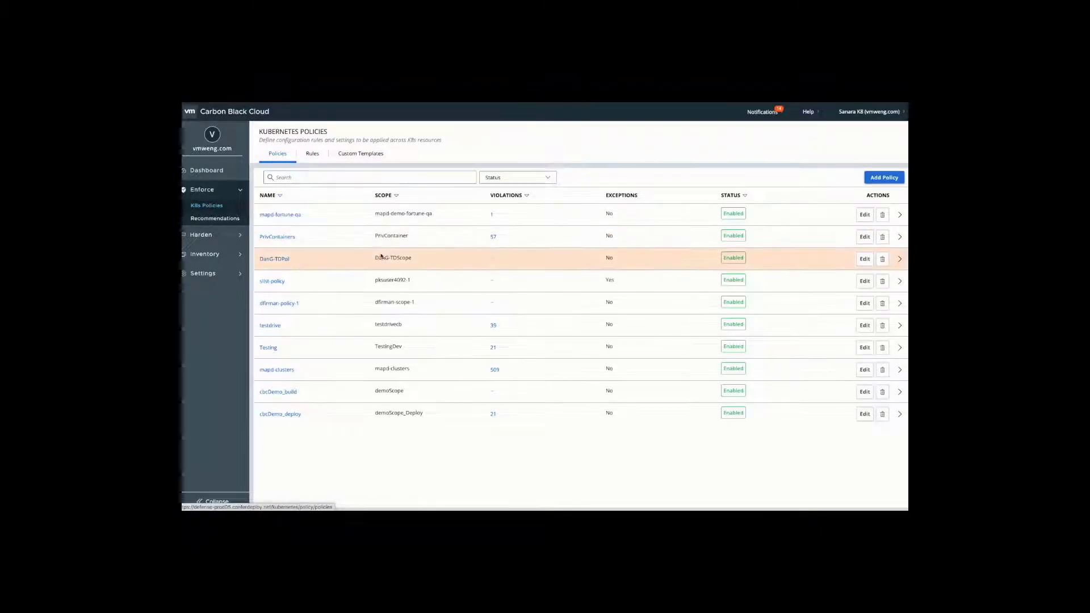
pyautogui.moveTo(417, 279)
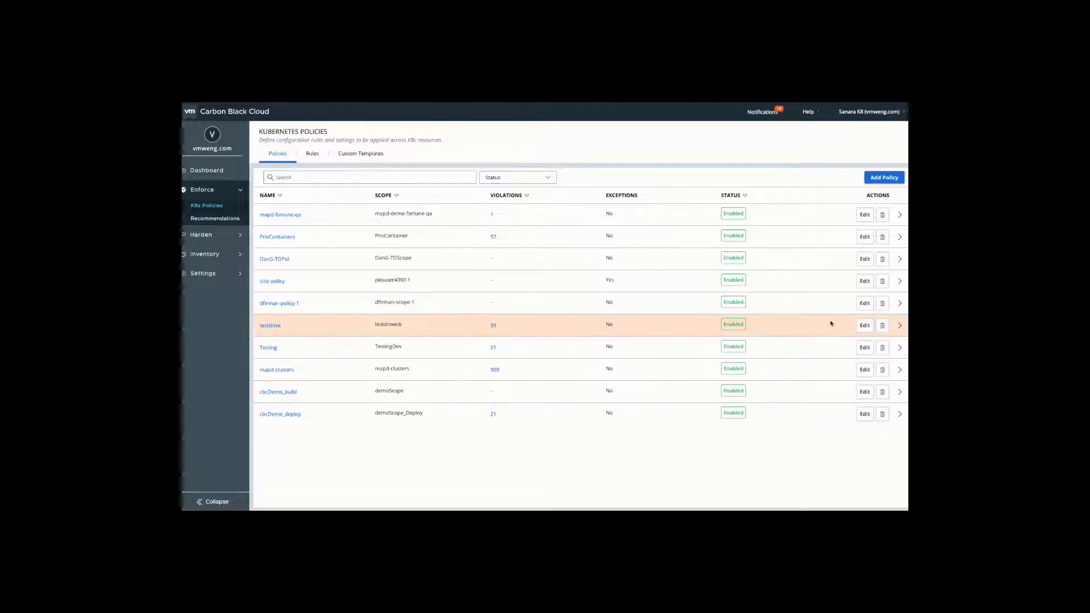
# - Edit the testdrive policy and start adding a new scope
pyautogui.click(863, 325)
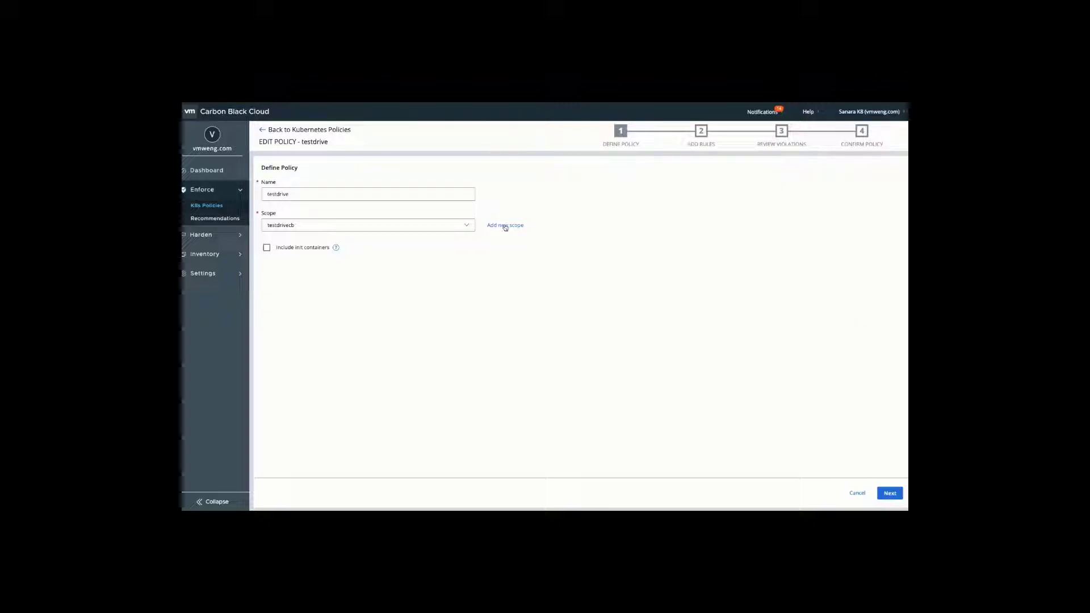
pyautogui.click(505, 224)
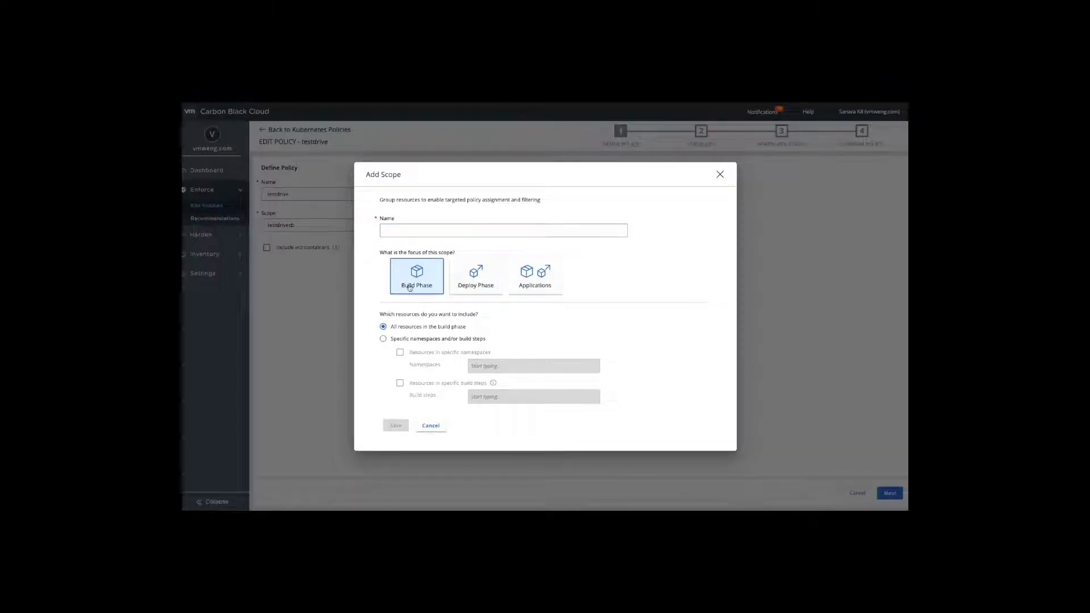
pyautogui.click(476, 278)
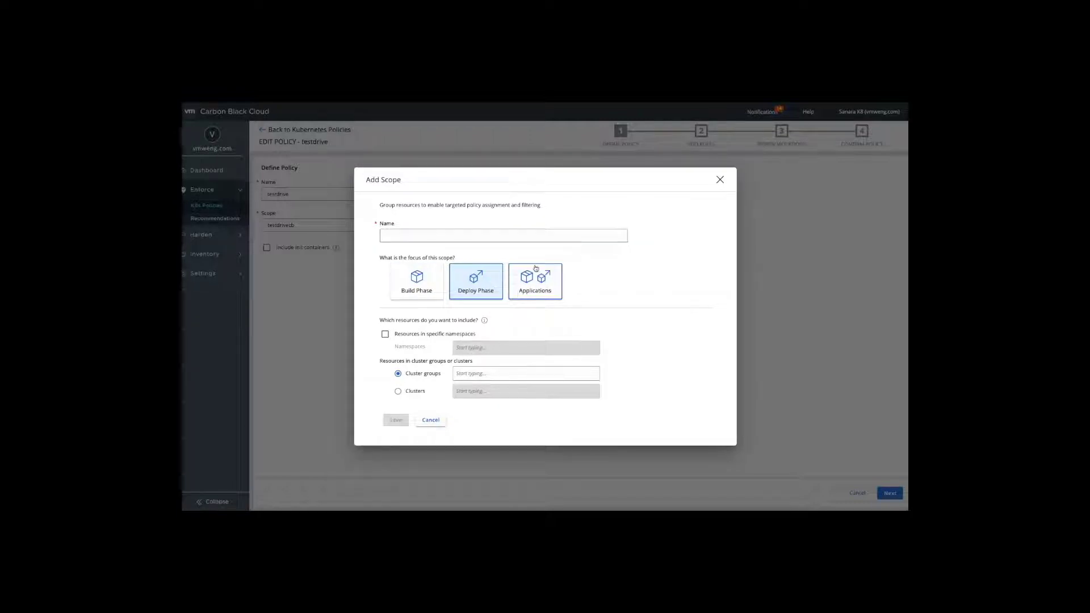
pyautogui.click(535, 281)
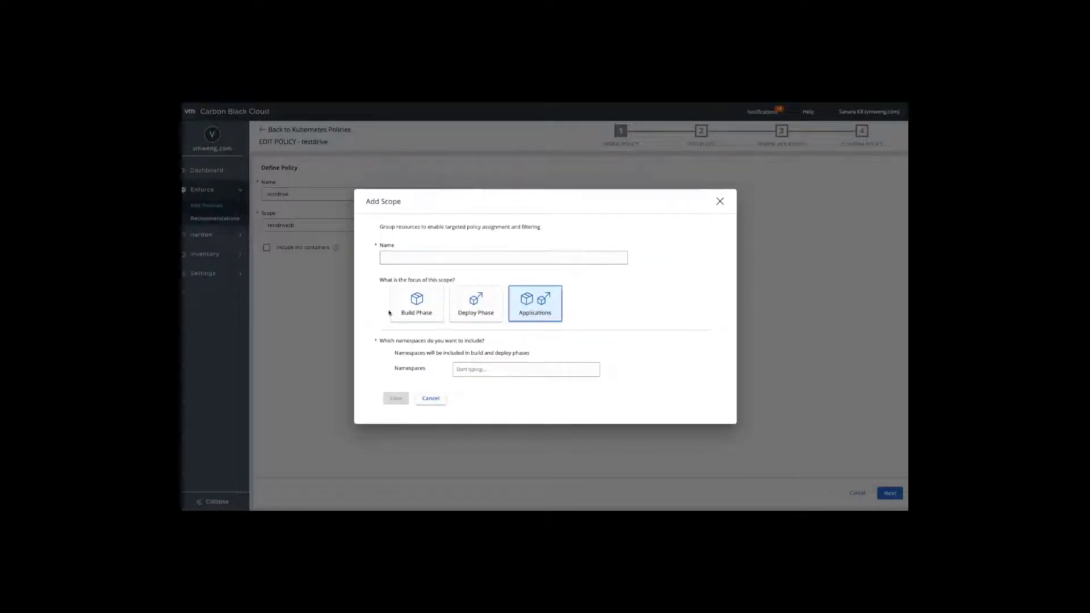
pyautogui.click(415, 303)
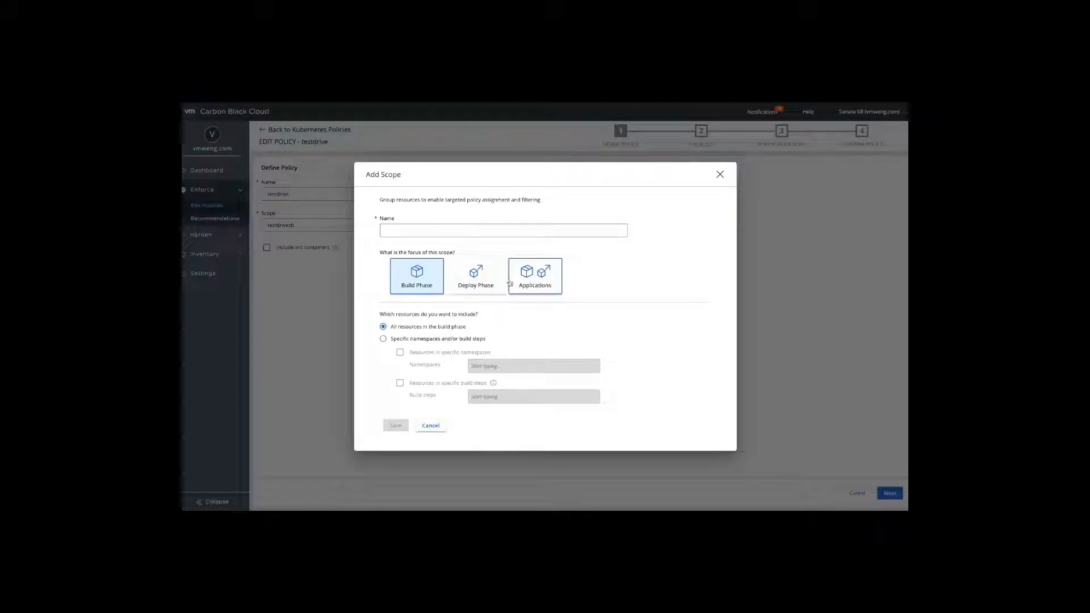
pyautogui.click(383, 338)
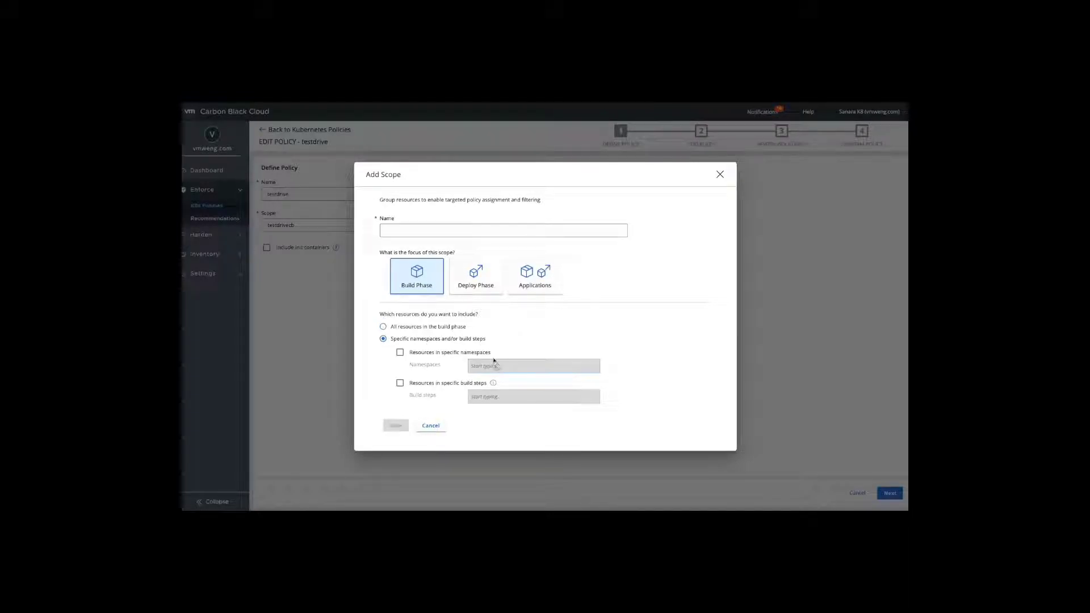
pyautogui.click(430, 425)
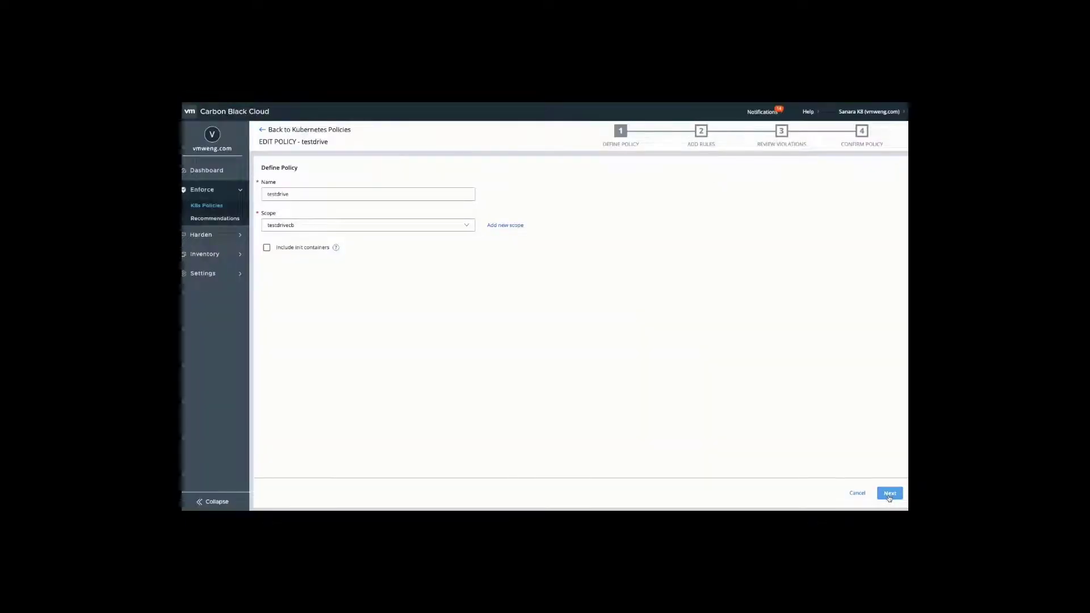
pyautogui.click(890, 493)
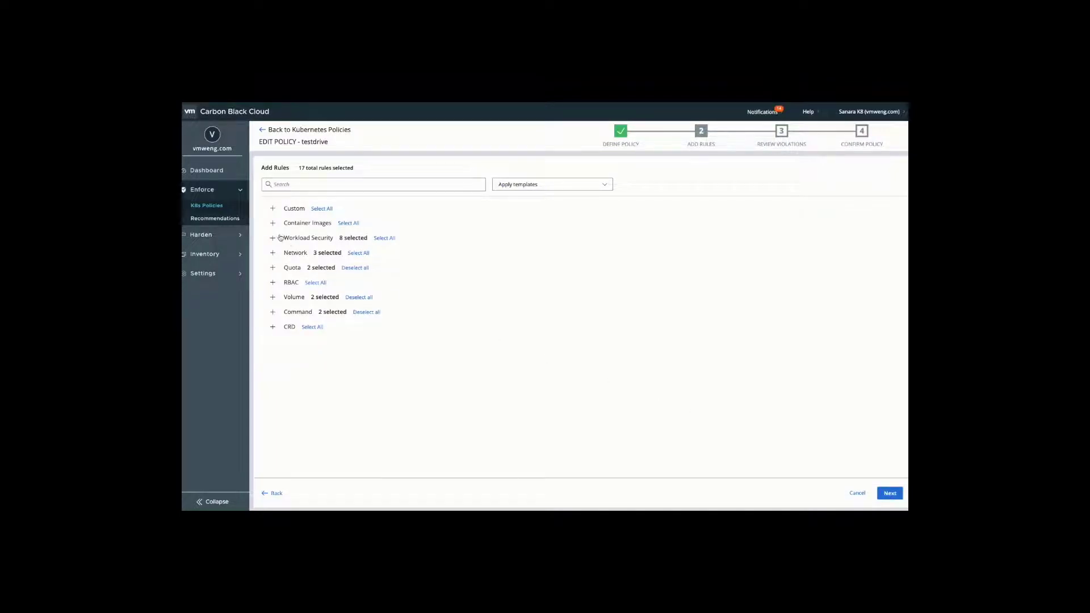
# - Expand the Workload Security rules and apply the Restricted template of 17 rules
pyautogui.click(272, 238)
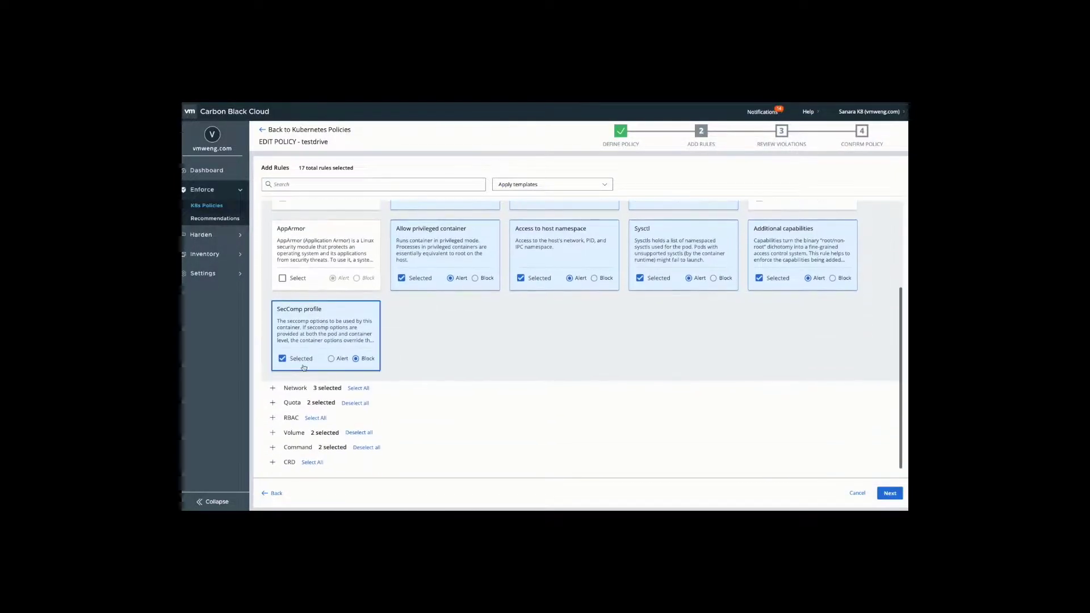
pyautogui.click(272, 387)
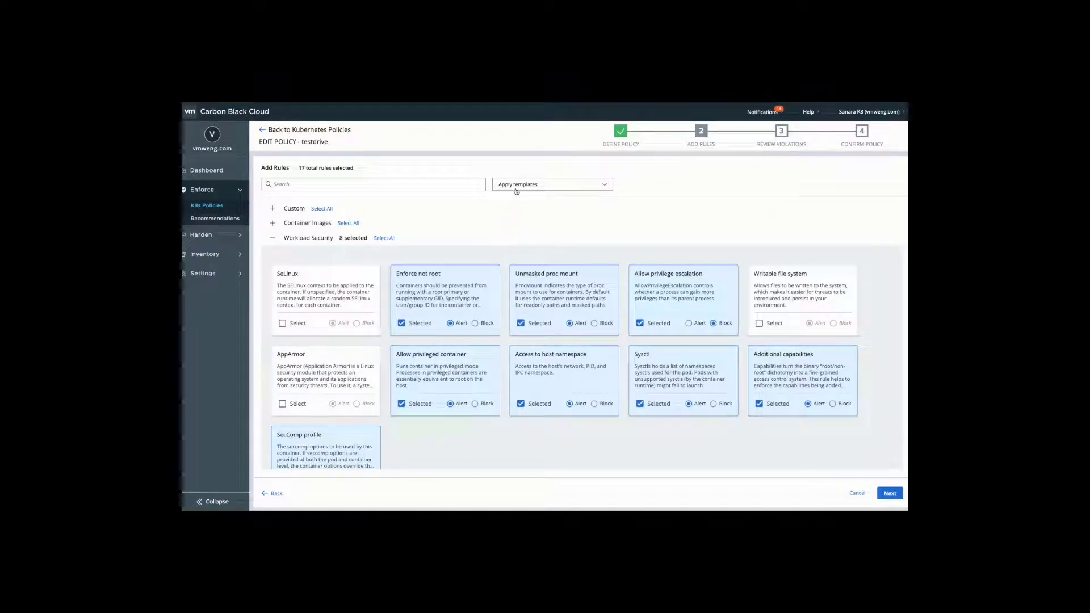
pyautogui.click(550, 183)
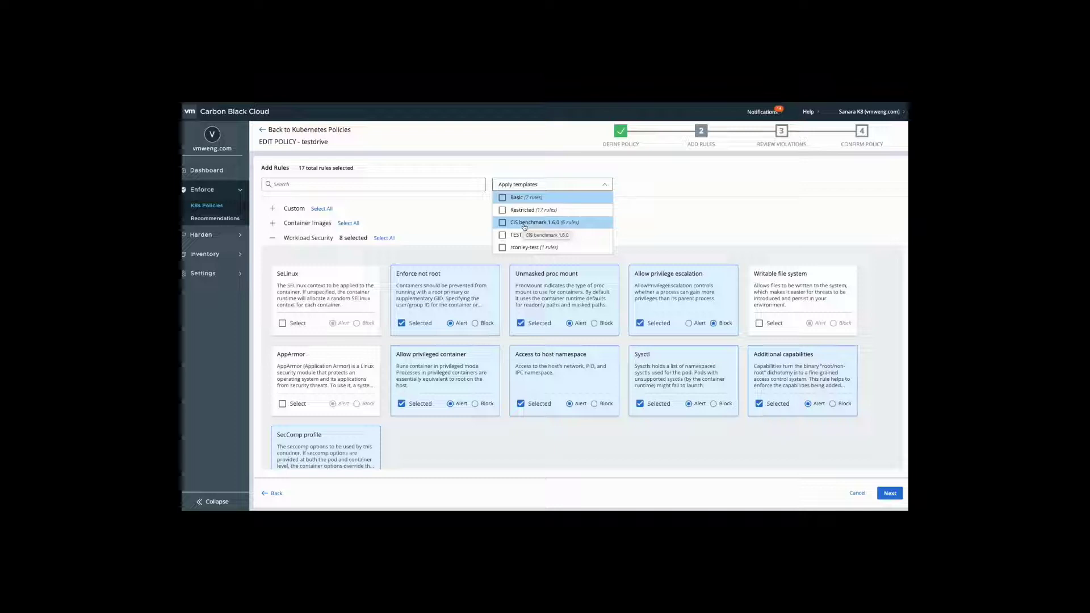
pyautogui.click(502, 210)
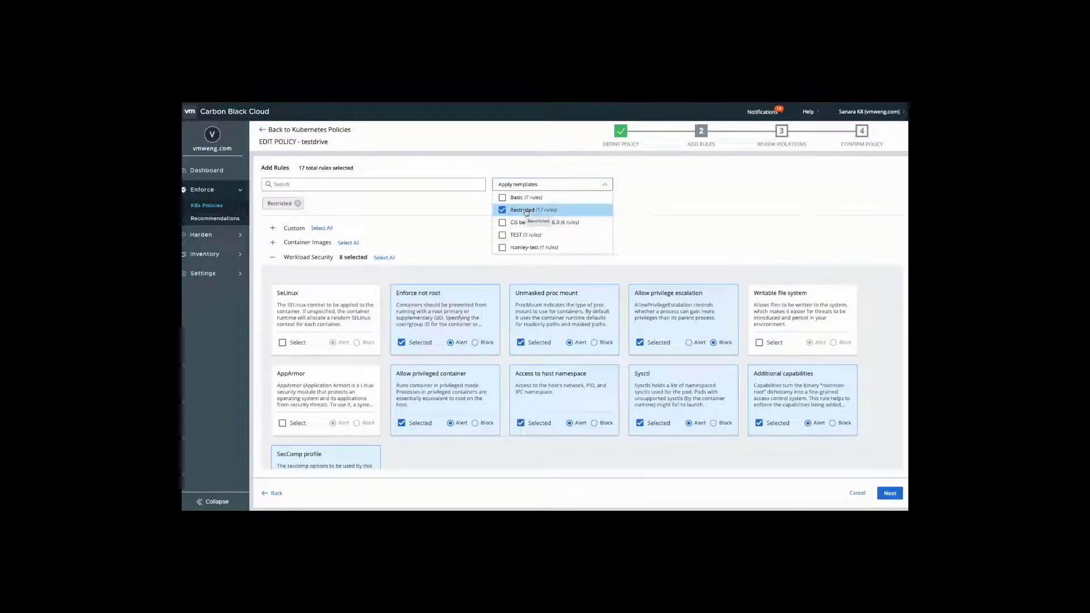
pyautogui.moveTo(456, 369)
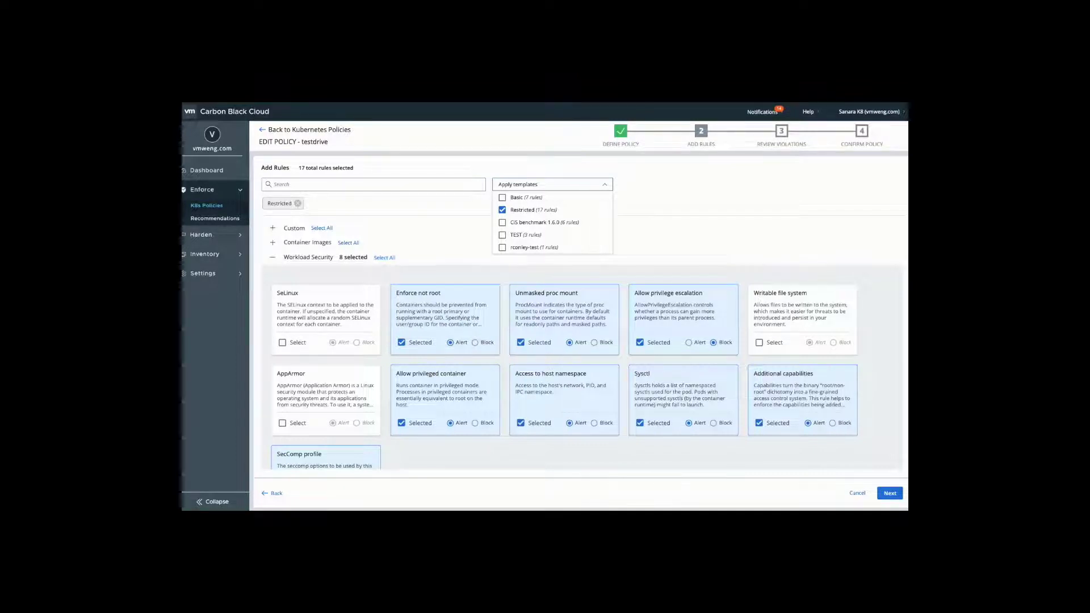
# - Expand the Container Images rule group
pyautogui.click(551, 183)
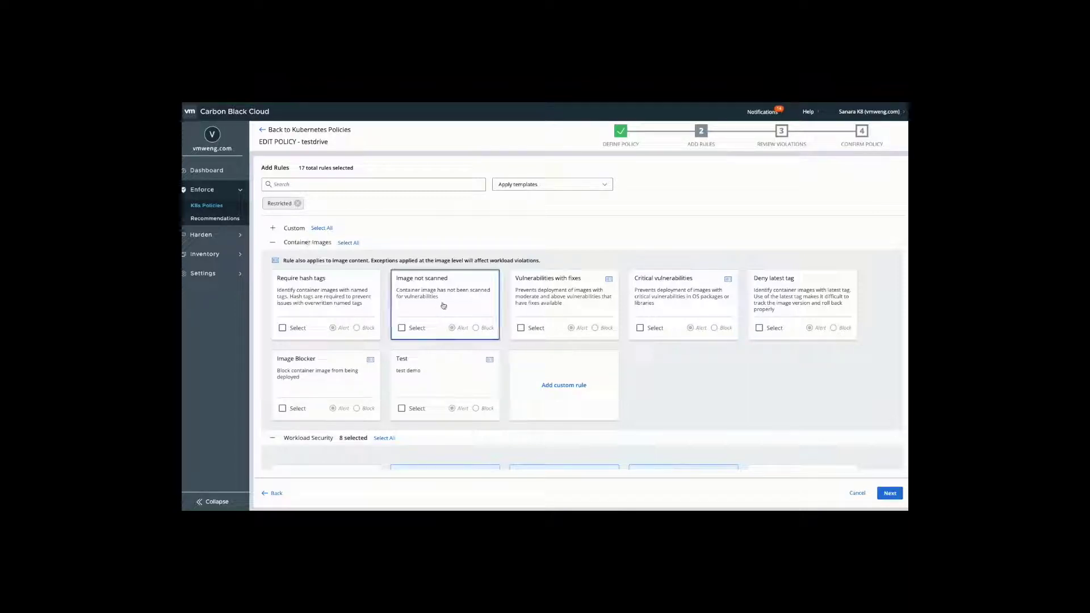
pyautogui.moveTo(606, 281)
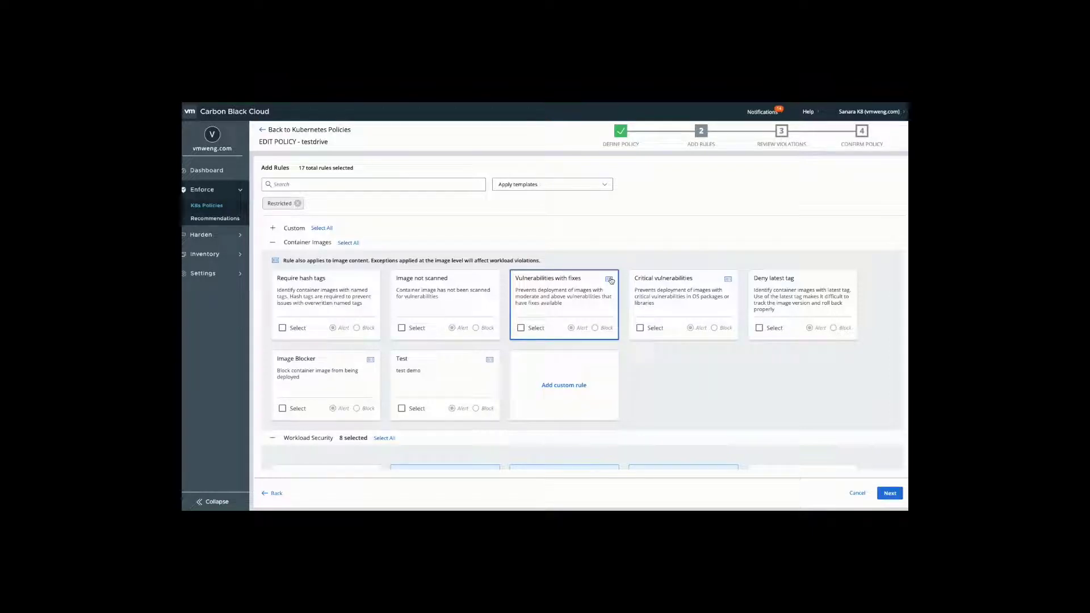
pyautogui.moveTo(437, 303)
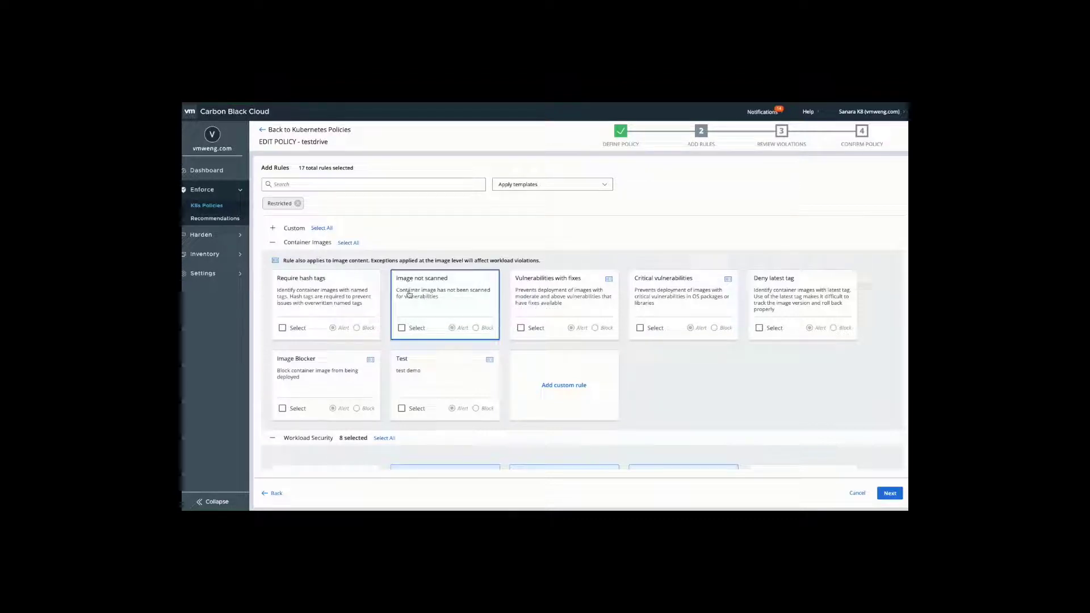
pyautogui.moveTo(445, 291)
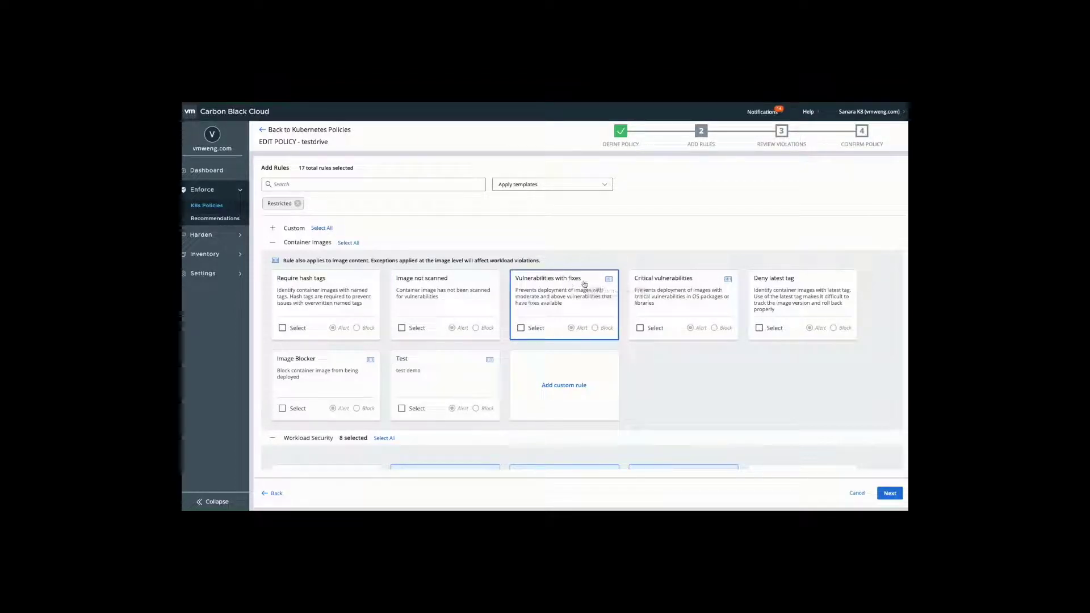
pyautogui.click(660, 283)
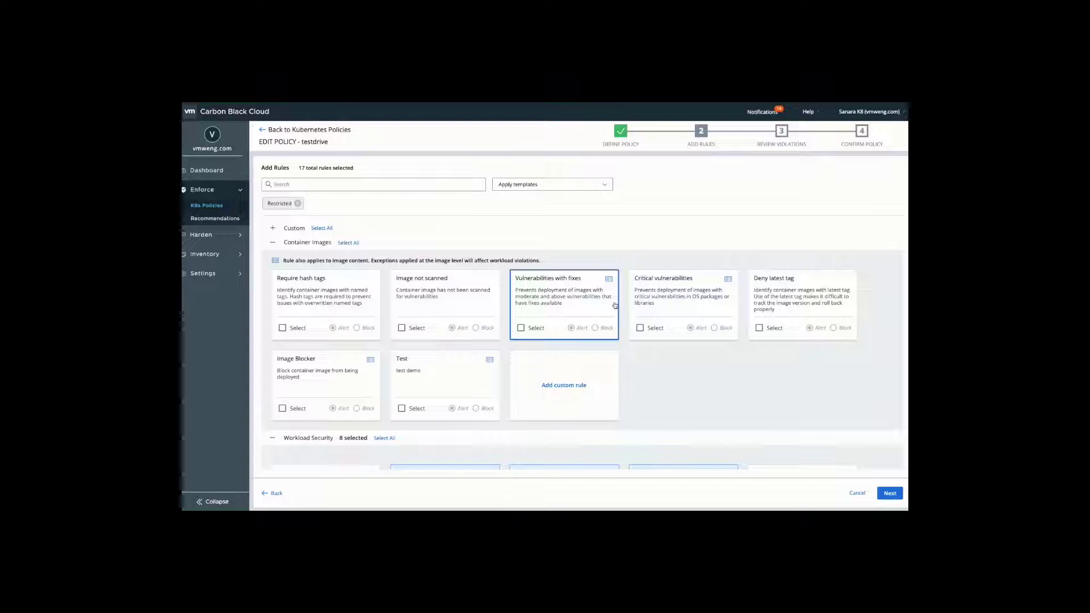
pyautogui.click(520, 328)
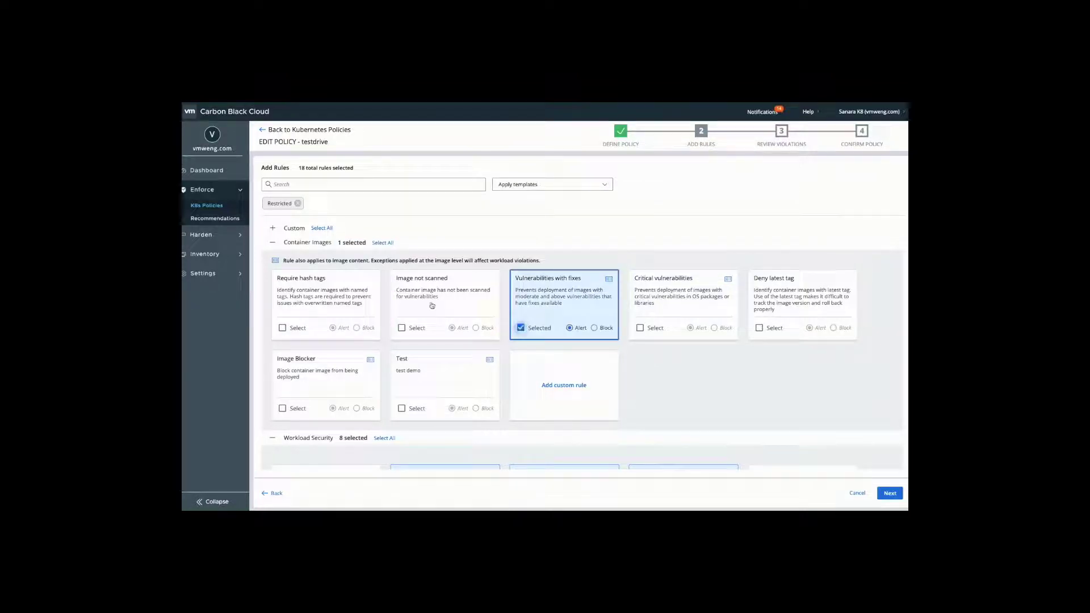
pyautogui.click(402, 327)
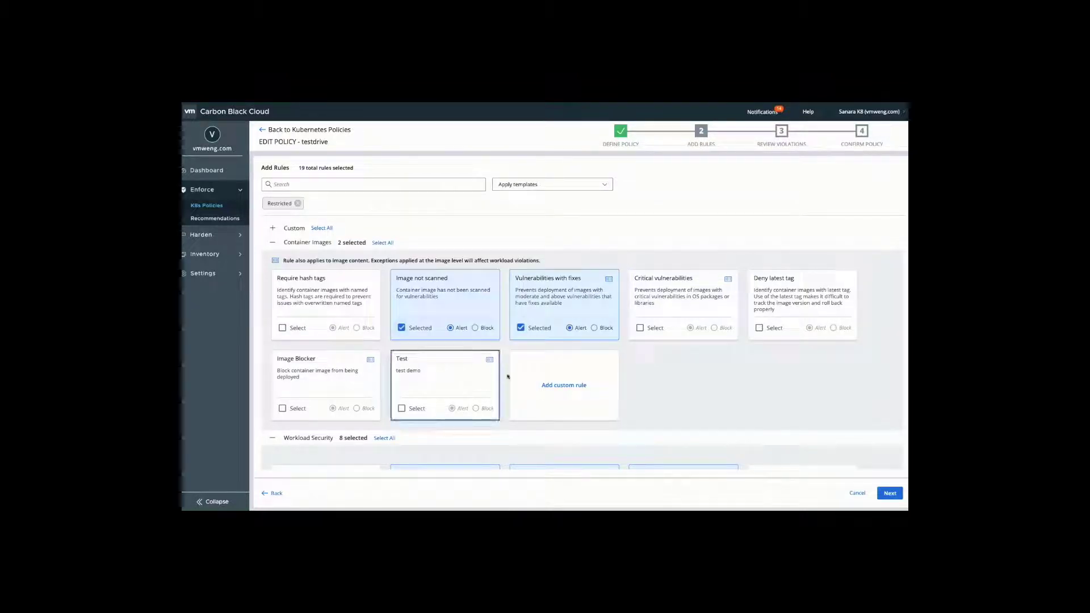
pyautogui.click(563, 385)
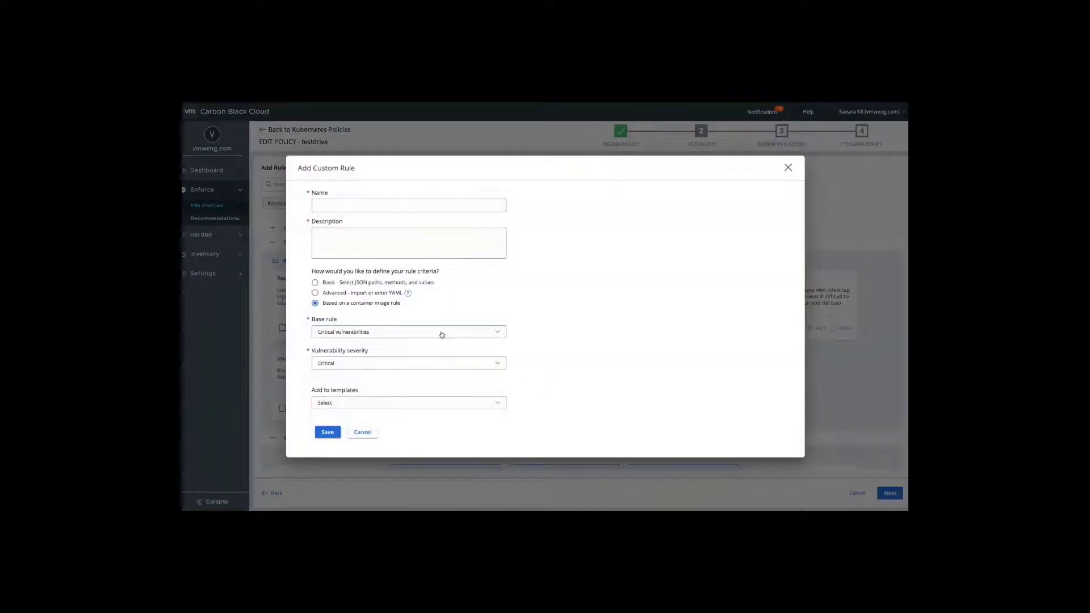
pyautogui.click(408, 331)
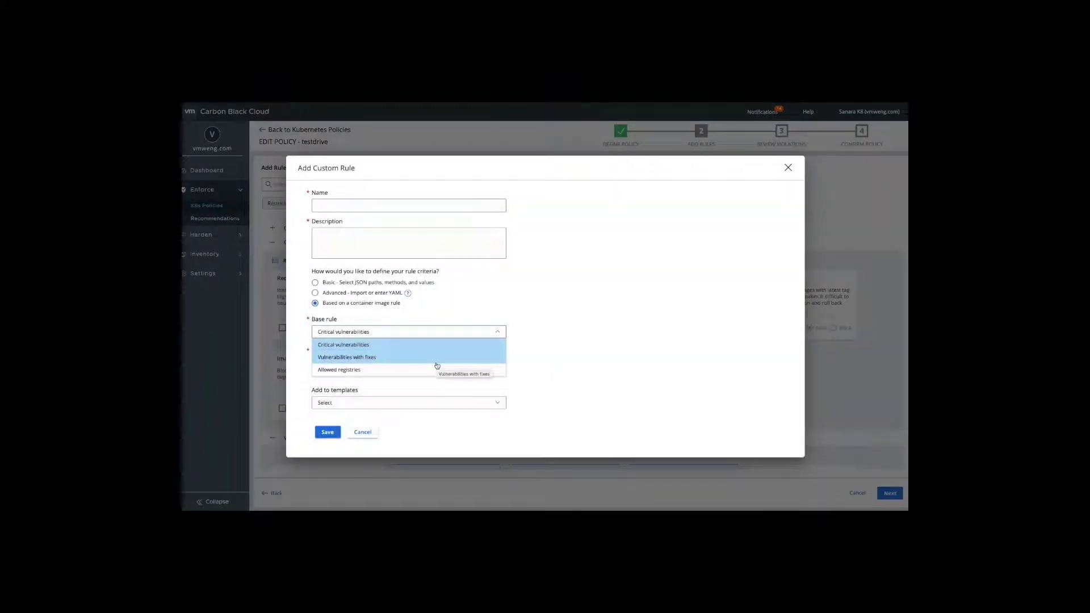
pyautogui.moveTo(435, 369)
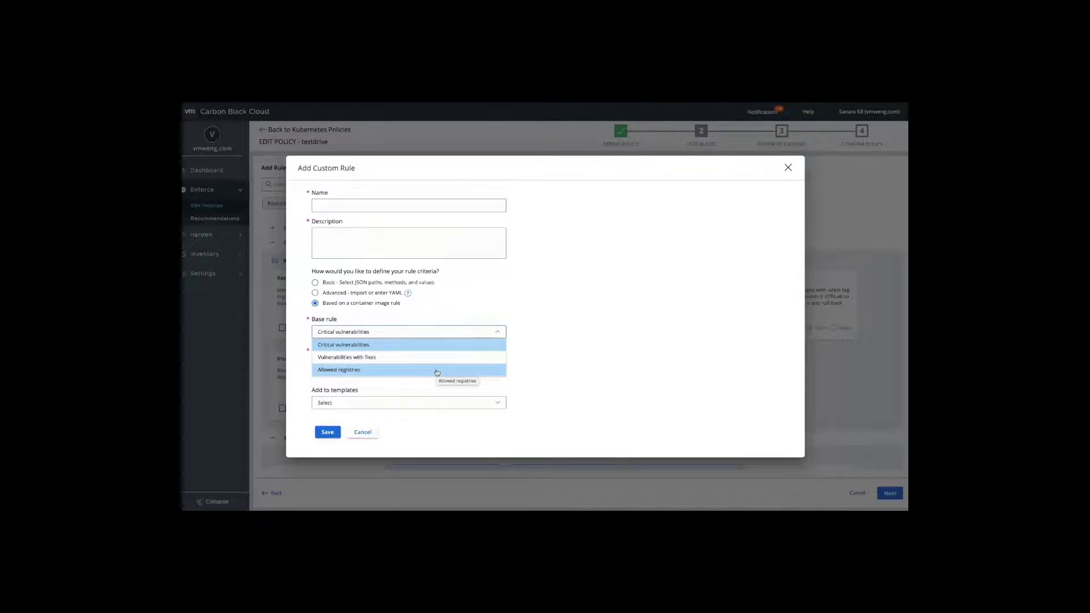
pyautogui.click(362, 431)
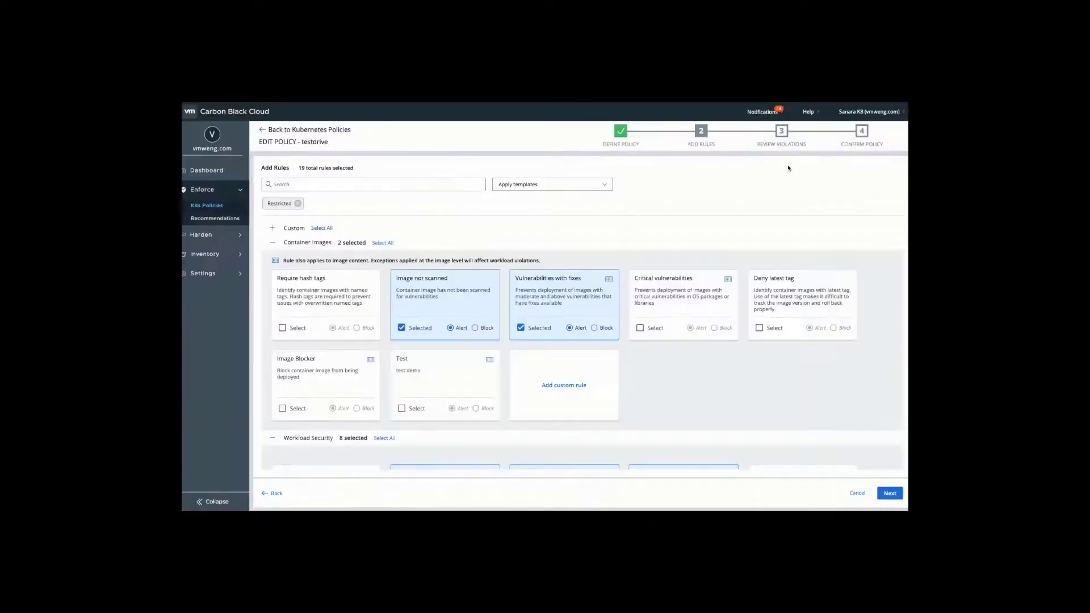
# - Advance to Review Violations and list the seven workloads violating the SecComp profile rule
pyautogui.click(889, 492)
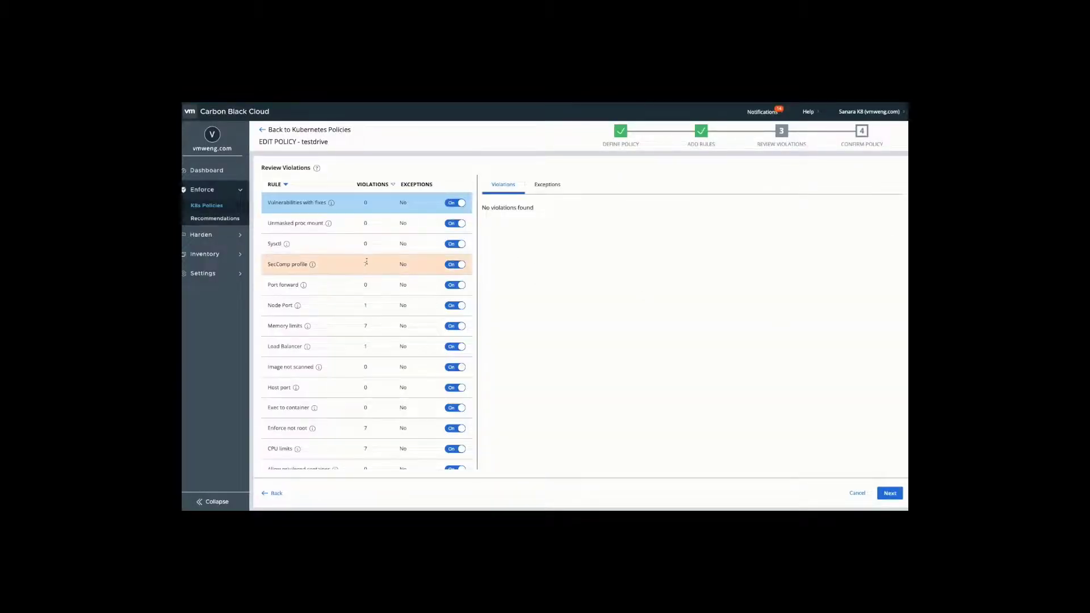
pyautogui.click(287, 265)
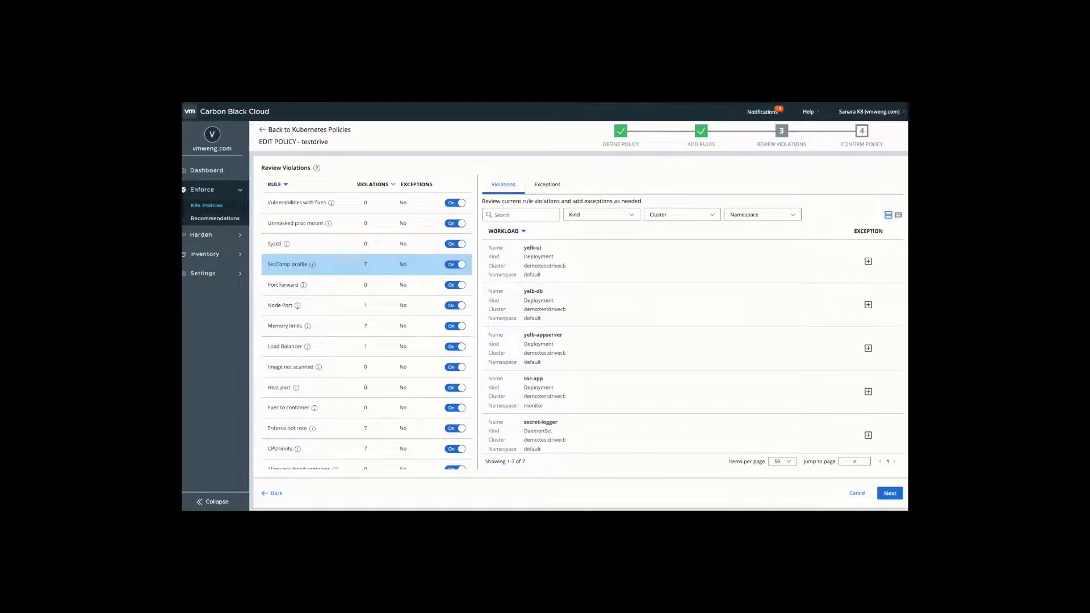
pyautogui.moveTo(715, 260)
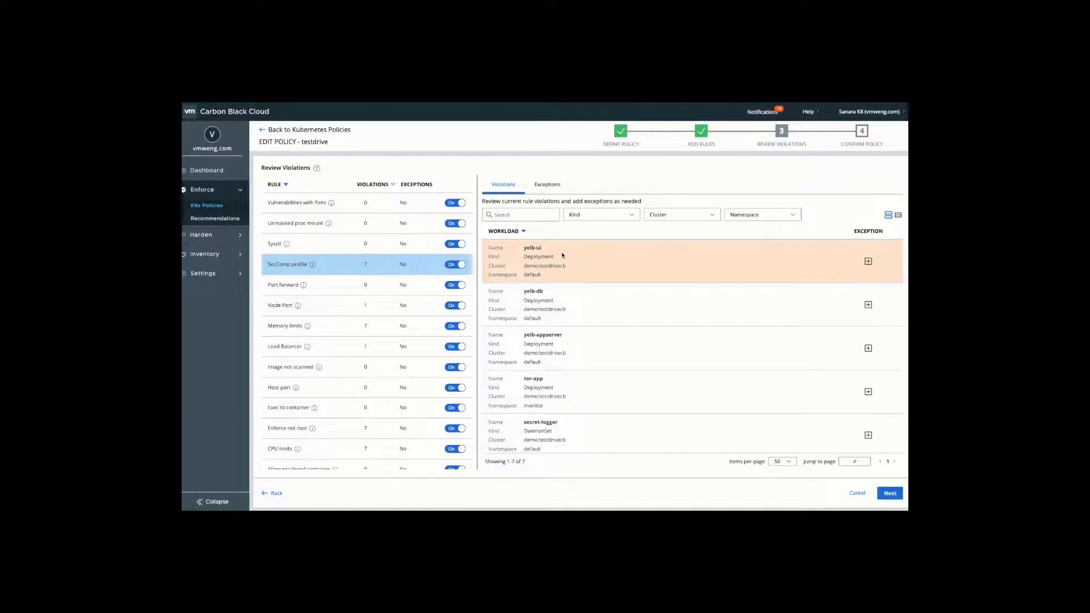
pyautogui.moveTo(334, 264)
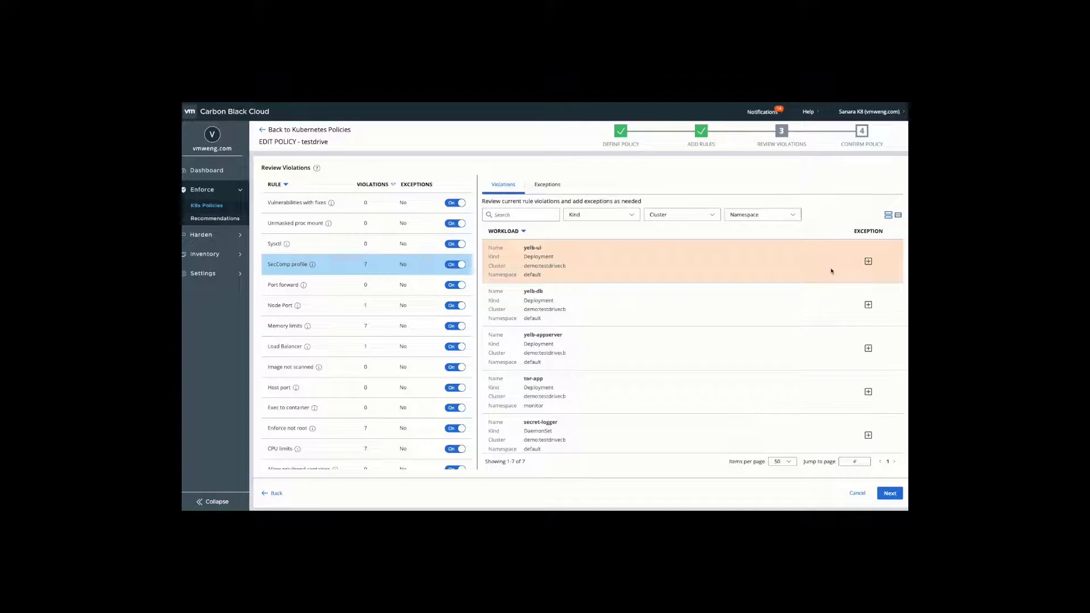
# - Start an exception for the SecComp profile rule scoped to workload name yelb-ui
pyautogui.click(867, 261)
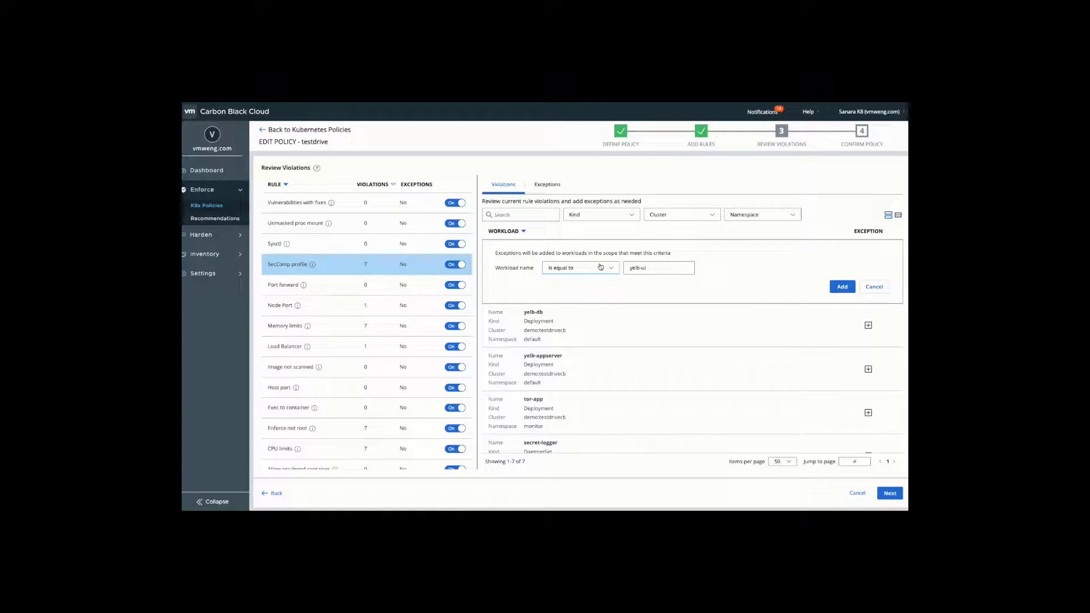
pyautogui.moveTo(229, 234)
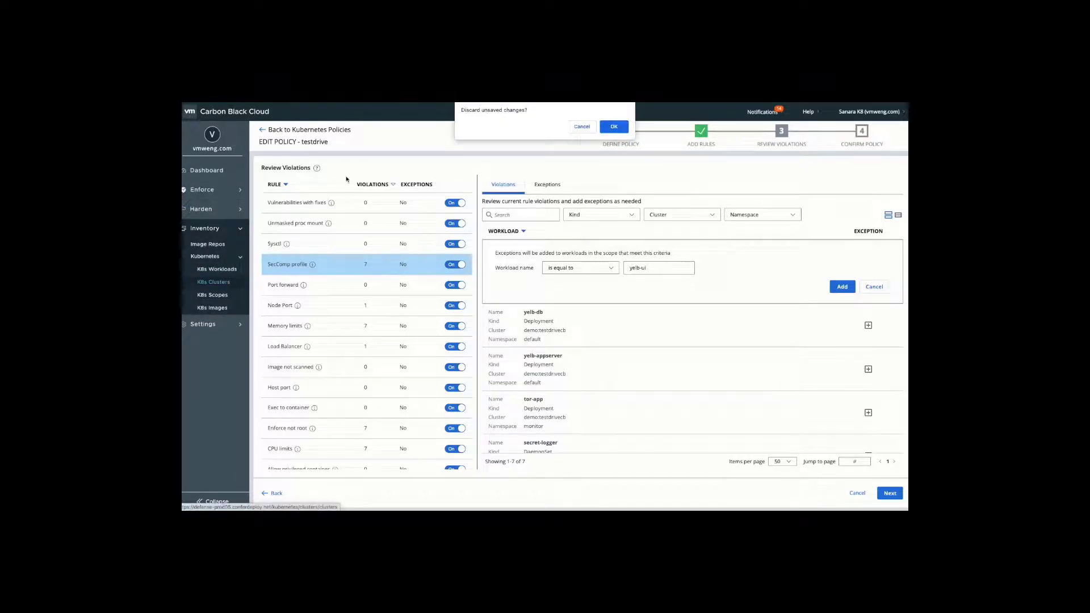
# - Discard the unsaved policy edits and bring up the CLI Config list of Kubernetes clusters
pyautogui.click(614, 126)
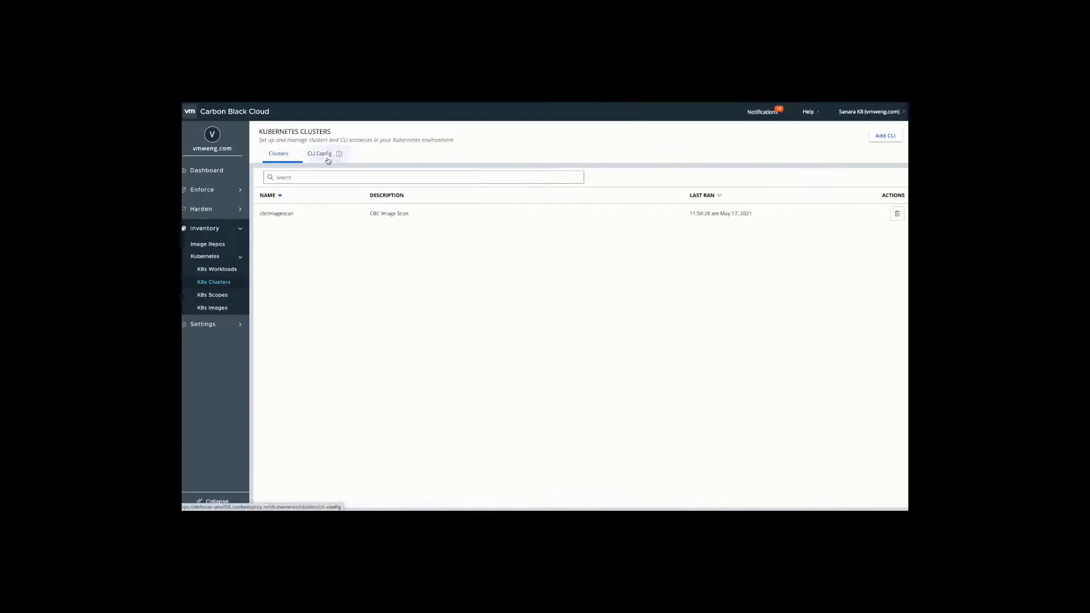
pyautogui.click(319, 154)
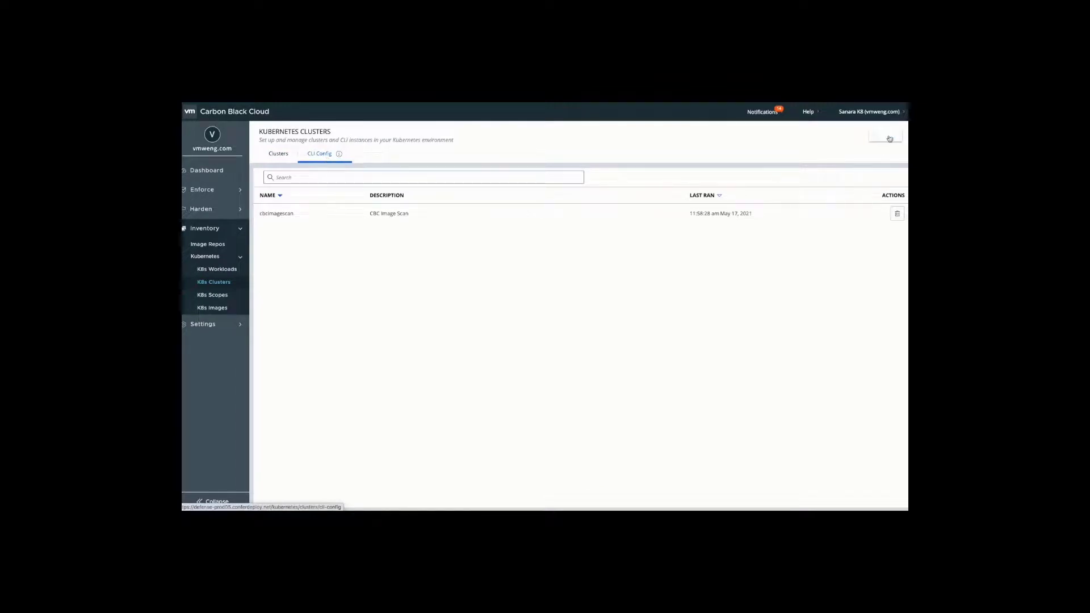
pyautogui.click(885, 136)
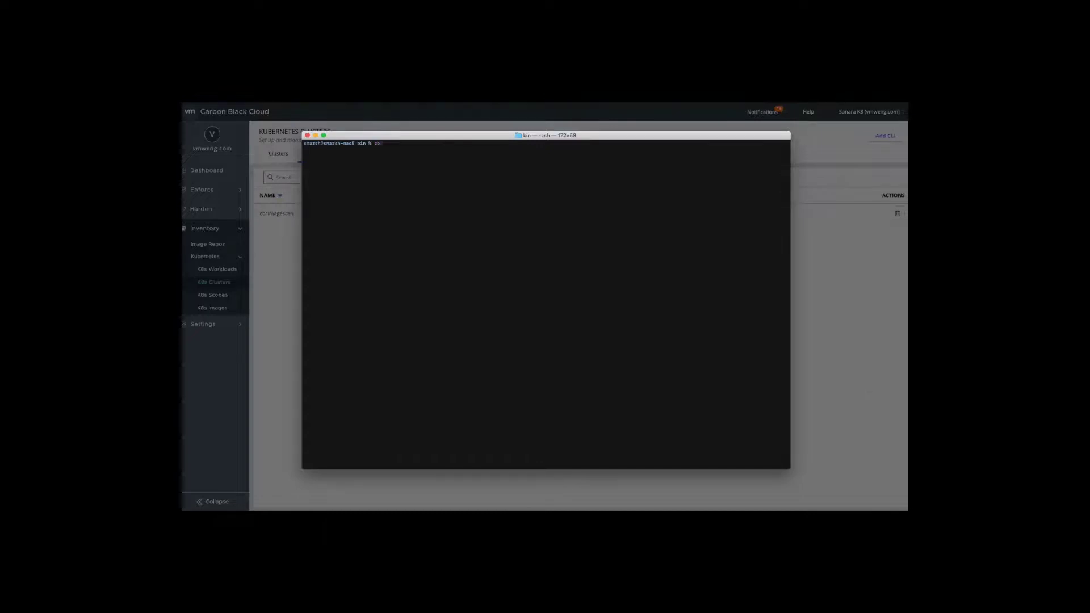
# - Replace the half-typed command with 'cbctl image scan java'
pyautogui.press('Backspace')
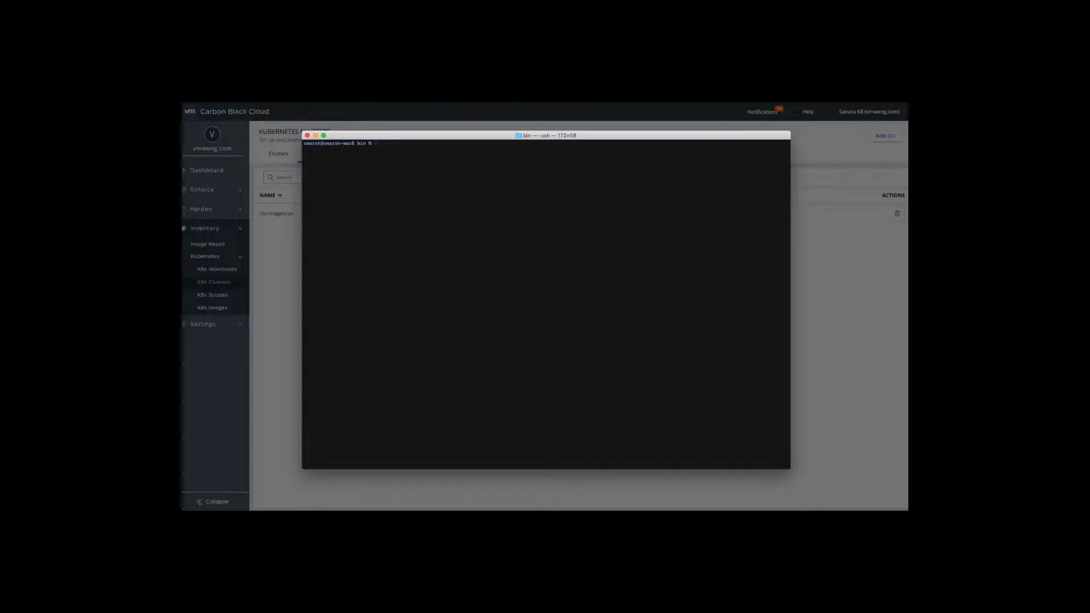
pyautogui.write('cbctl image scan java')
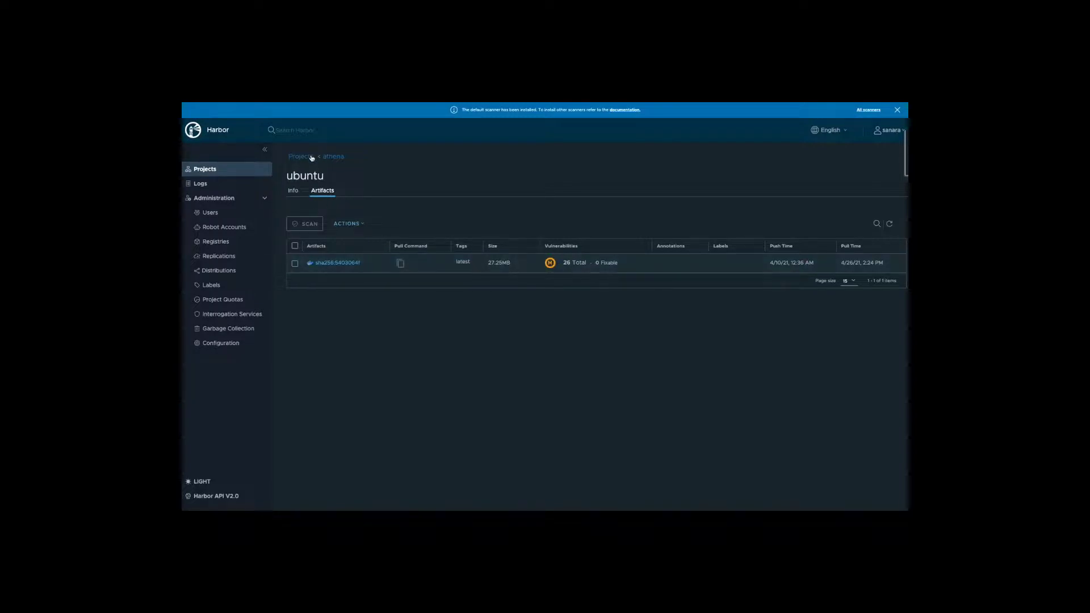
# - Go back to Harbor's projects and open demo's privilege-escalation repository
pyautogui.click(300, 157)
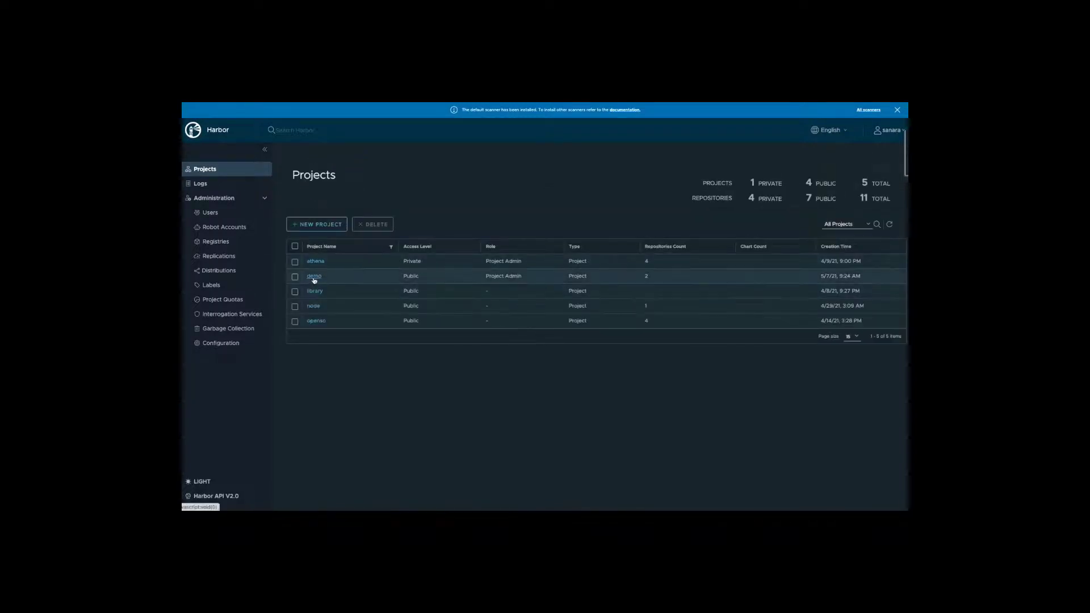
pyautogui.click(314, 276)
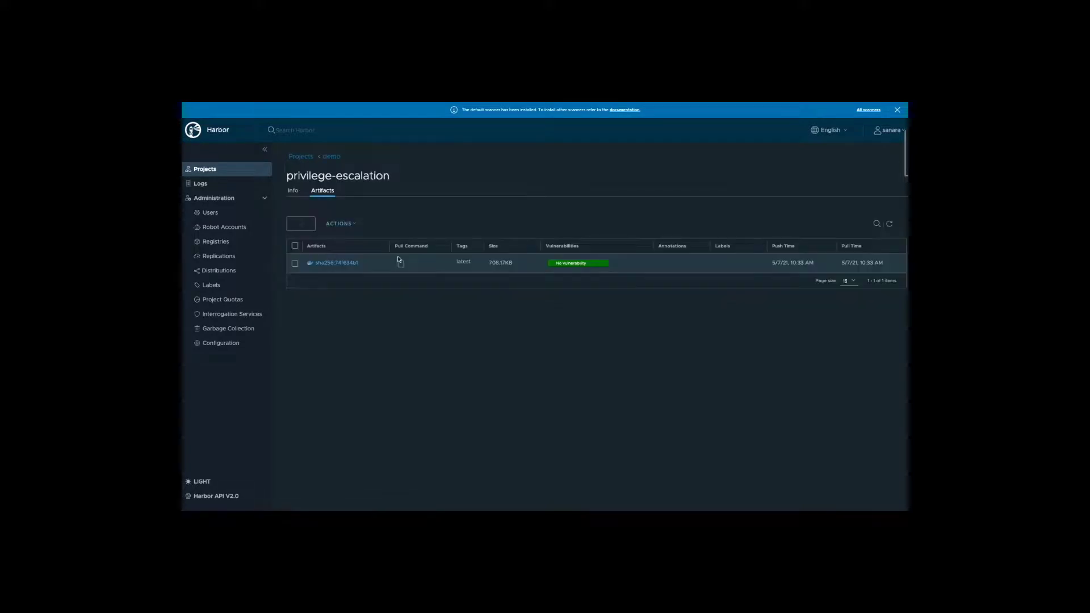
pyautogui.moveTo(570, 263)
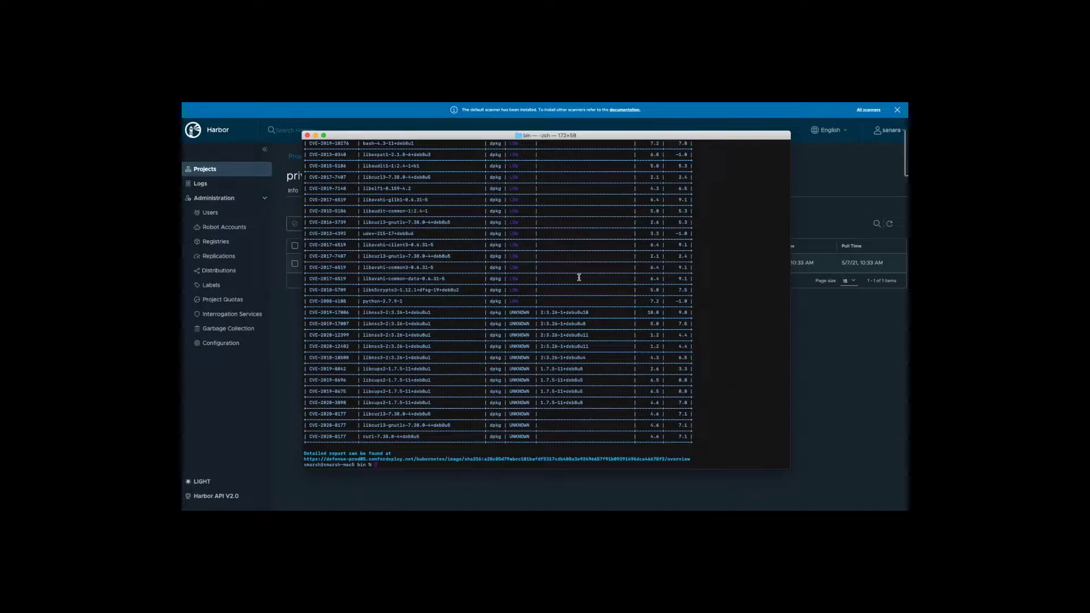
pyautogui.scroll(-3)
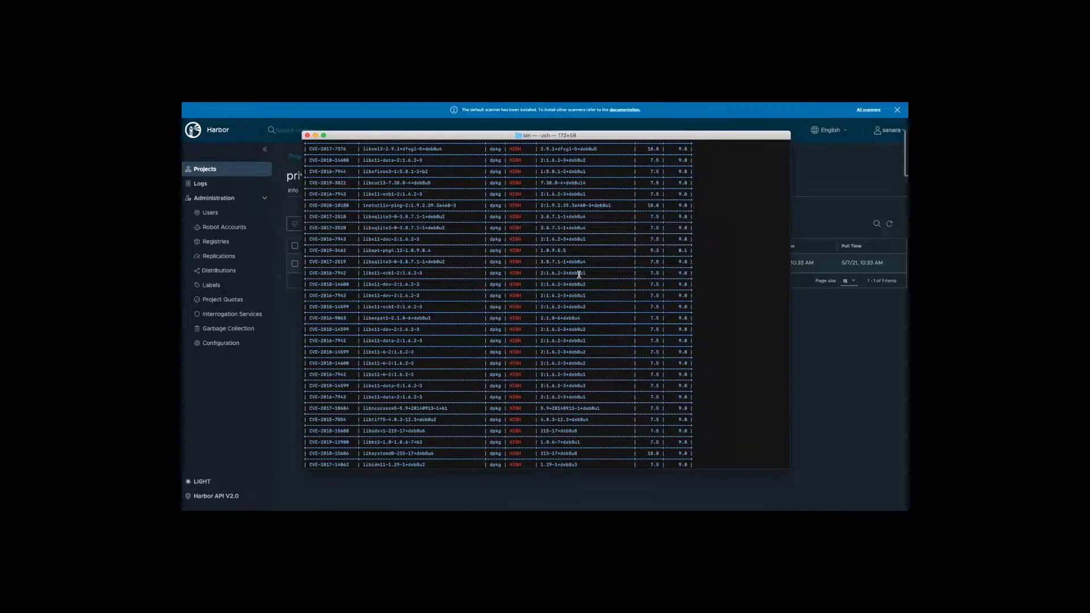
pyautogui.scroll(-3)
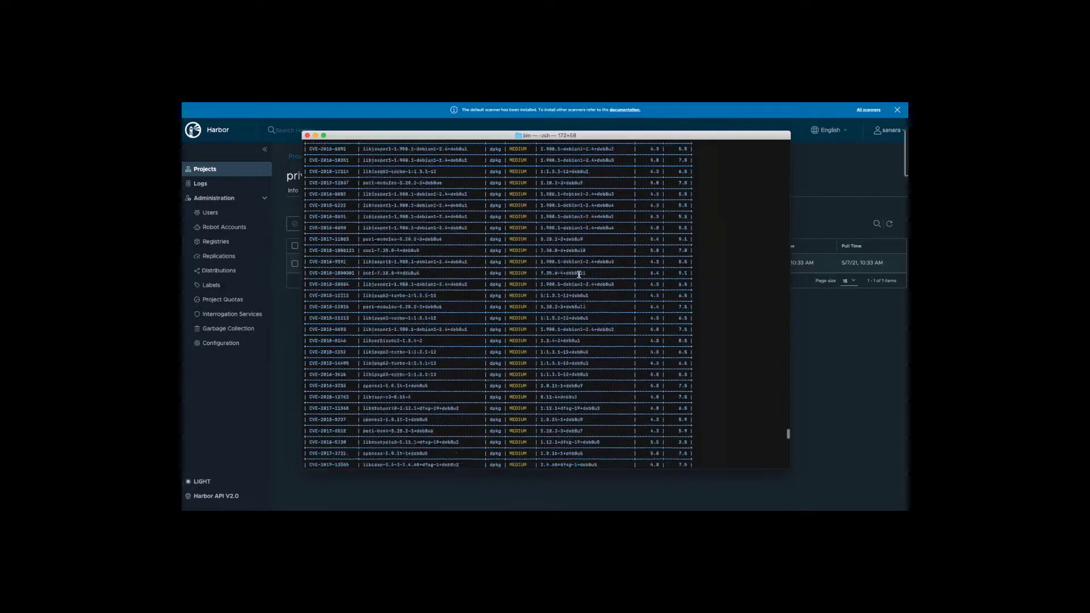
pyautogui.scroll(-3)
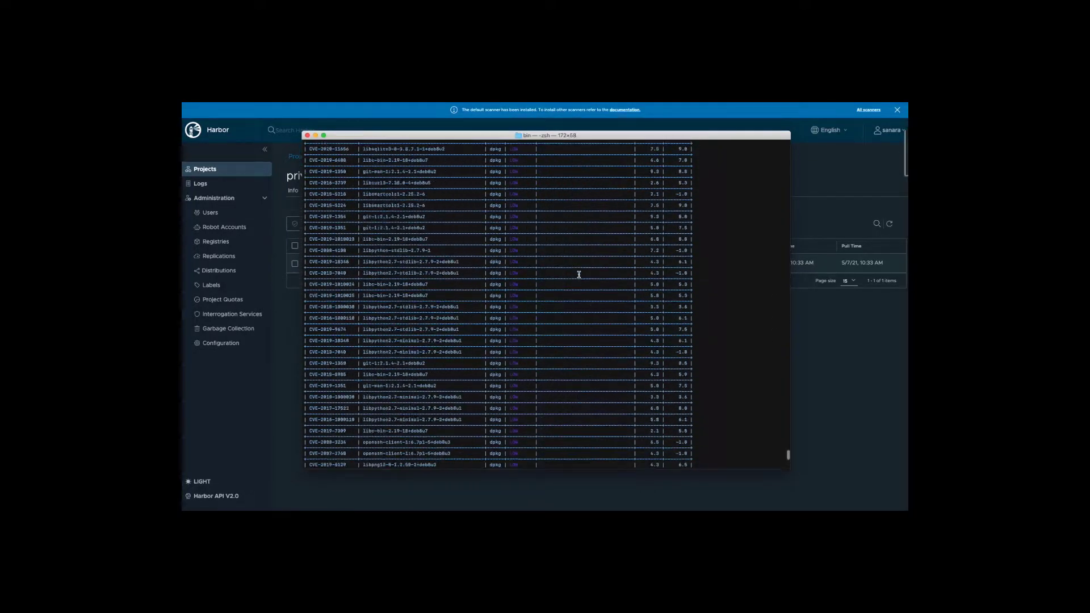
pyautogui.scroll(-3)
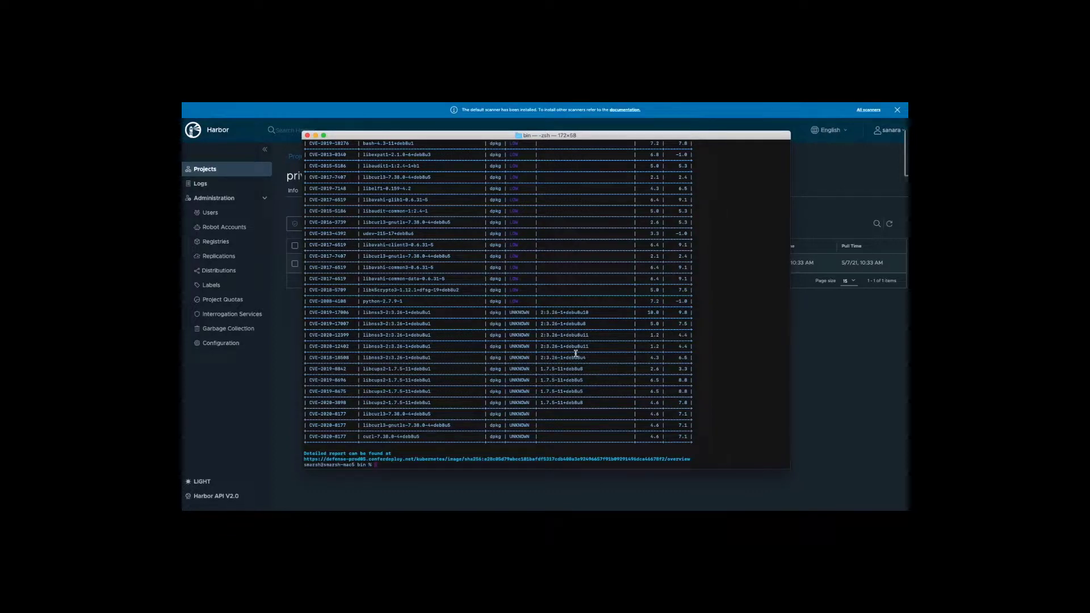
# - Enter the kubectl apply command for /Users/smarsh/Documents/Containers/privileged_workload.yaml
pyautogui.write('kubectl apply -f /Users/smarsh/Documents/Containers/privileged_workload.yaml')
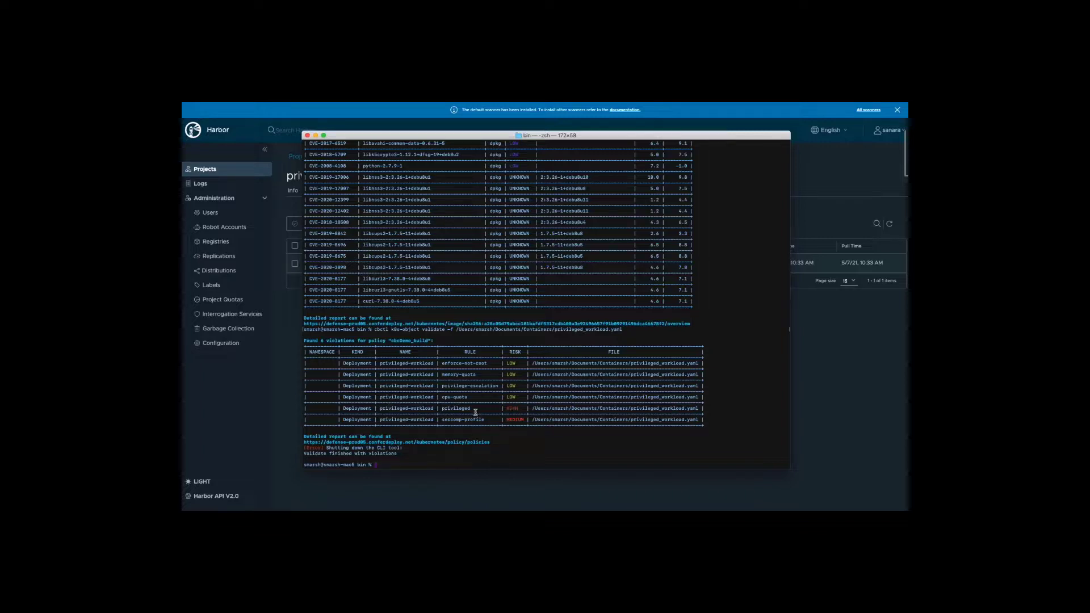
pyautogui.moveTo(566, 417)
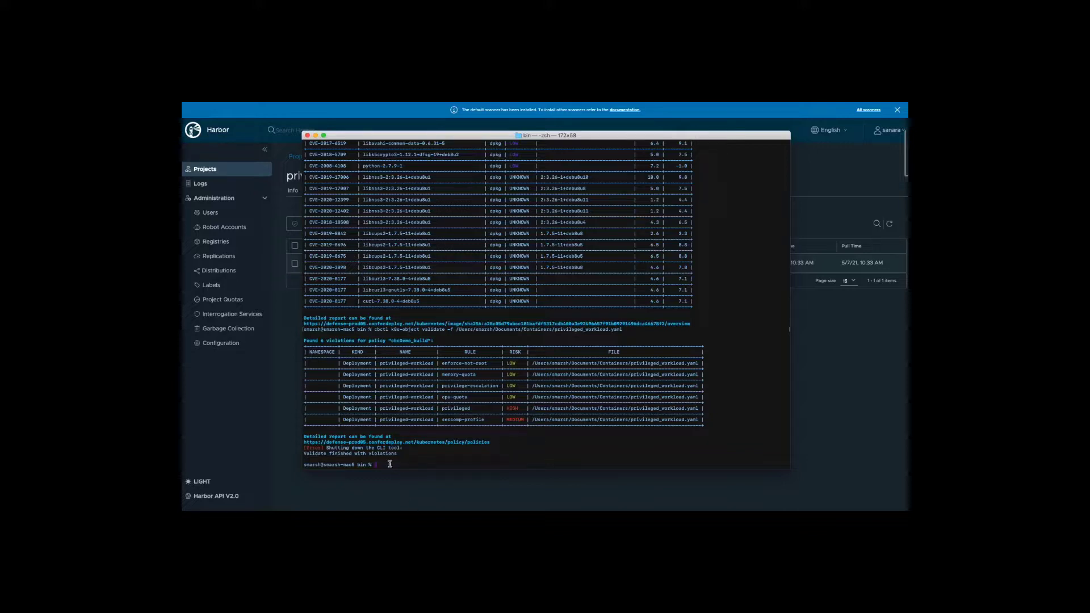
# - Run kubectl apply on privileged_workload.yaml and see the security-policy denial
pyautogui.write('kubectl apply -f /Users/smarsh/Documents/Containers/privileged_workload.yaml')
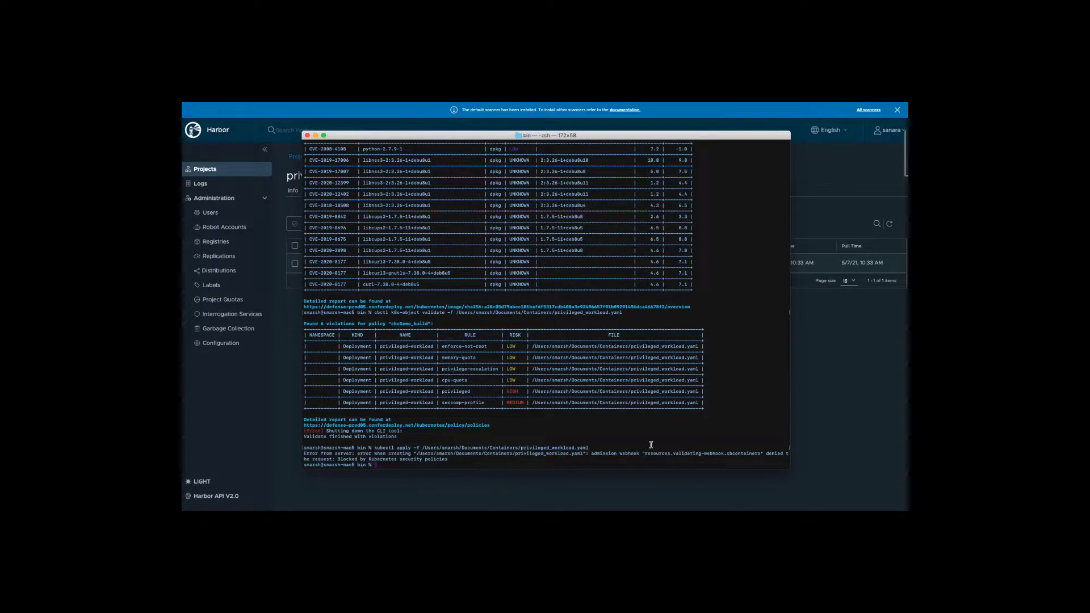
pyautogui.moveTo(304, 453); pyautogui.dragTo(595, 453)
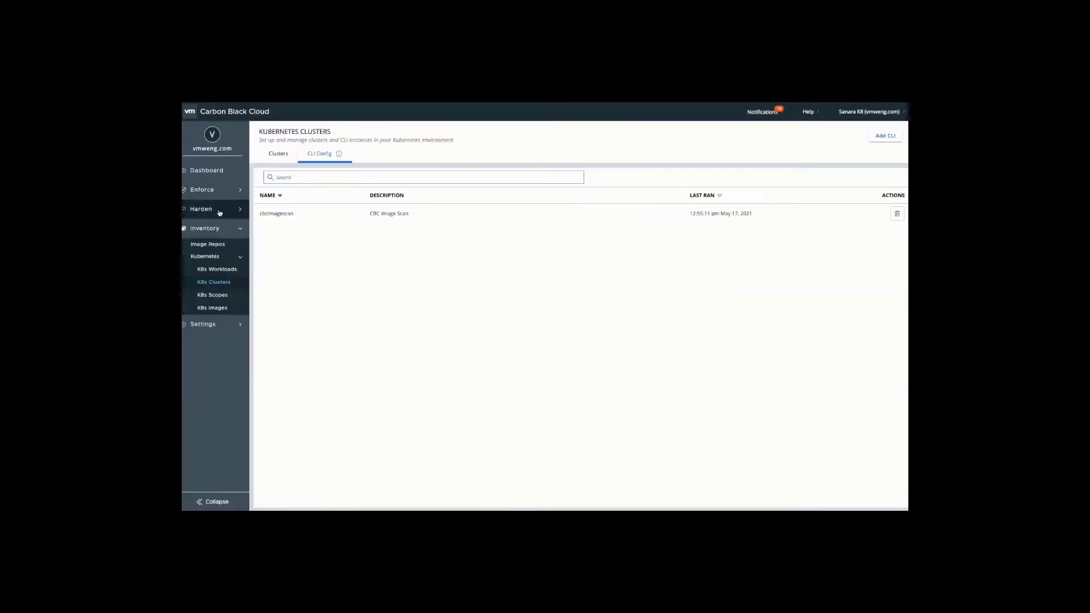
# - Open K8s Violations to see the privileged-workload deployment entries
pyautogui.click(201, 189)
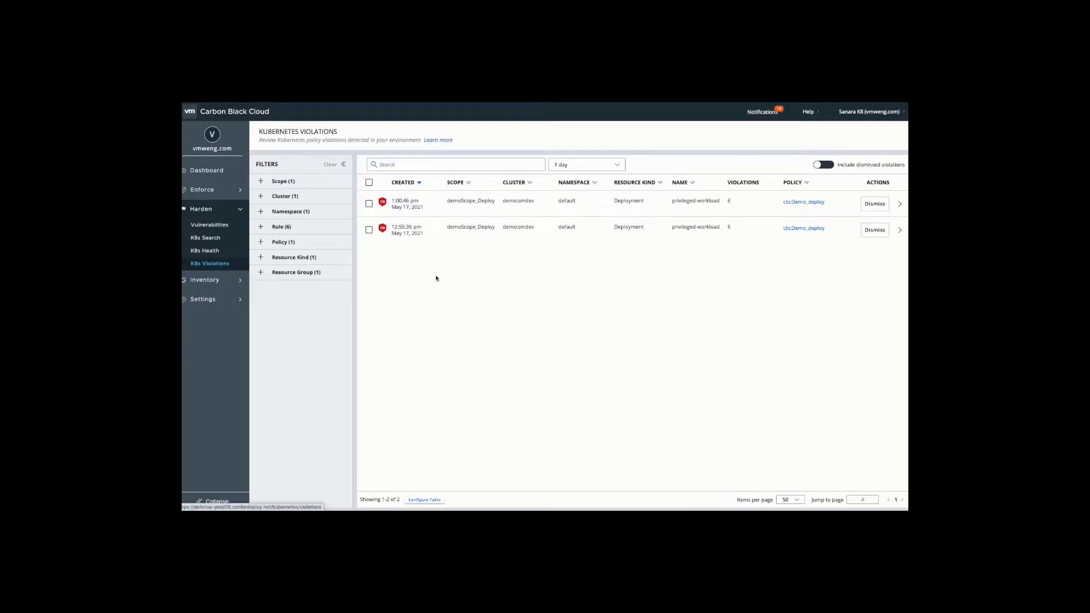
pyautogui.moveTo(450, 284)
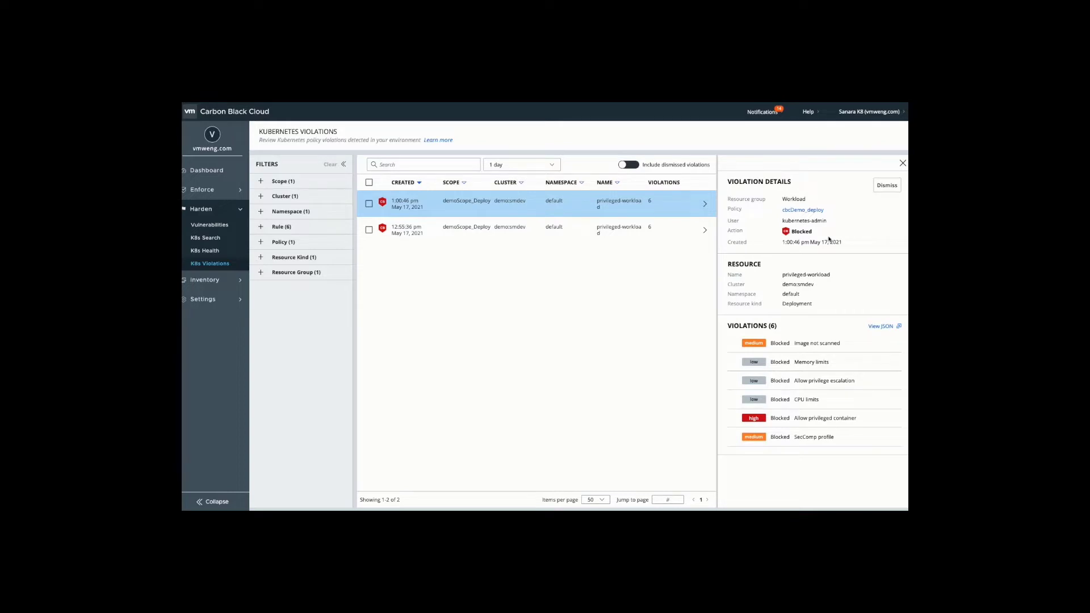
pyautogui.moveTo(829, 239)
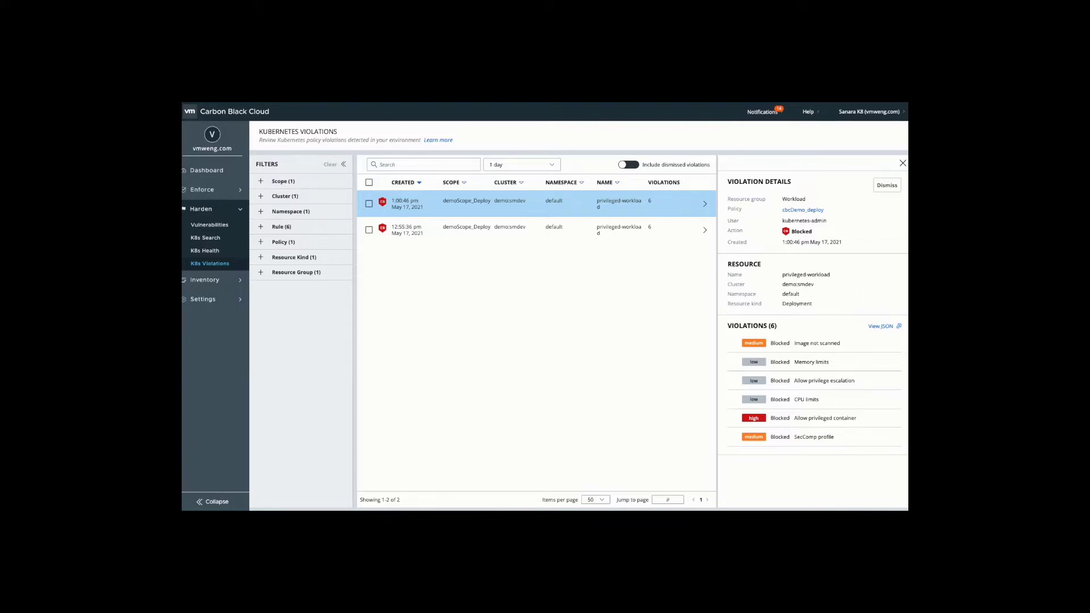
# - Go to the Dashboard from the left navigation
pyautogui.click(207, 170)
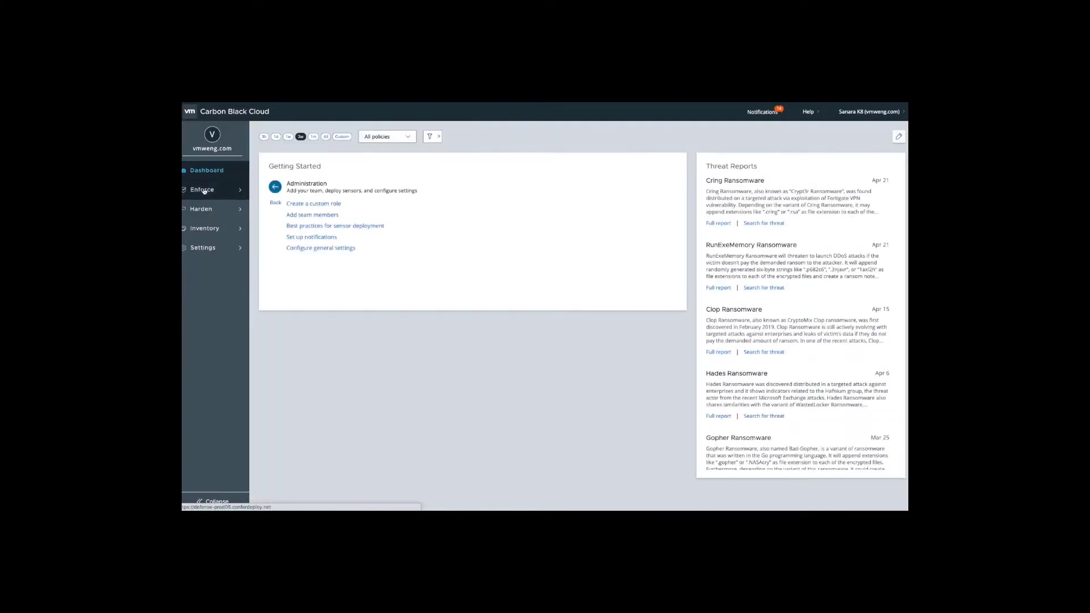